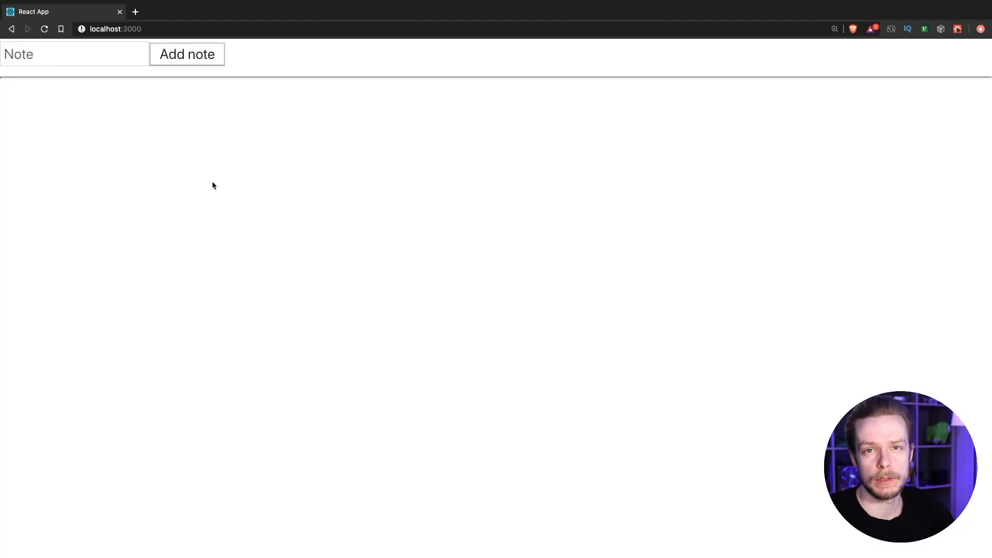
# - Add two notes in the Chrome notes app: 'new note' and a gibberish note
pyautogui.click(74, 53)
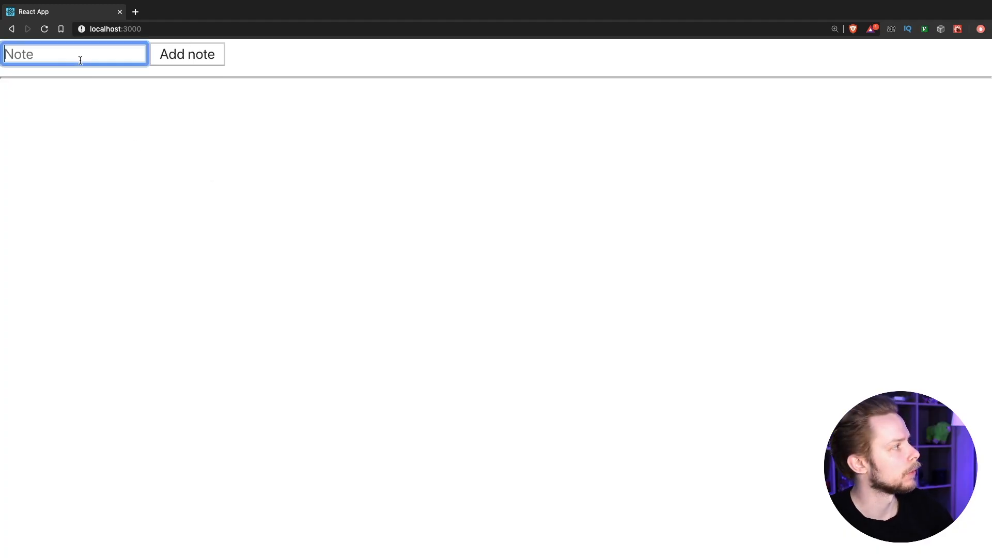
pyautogui.write('new not')
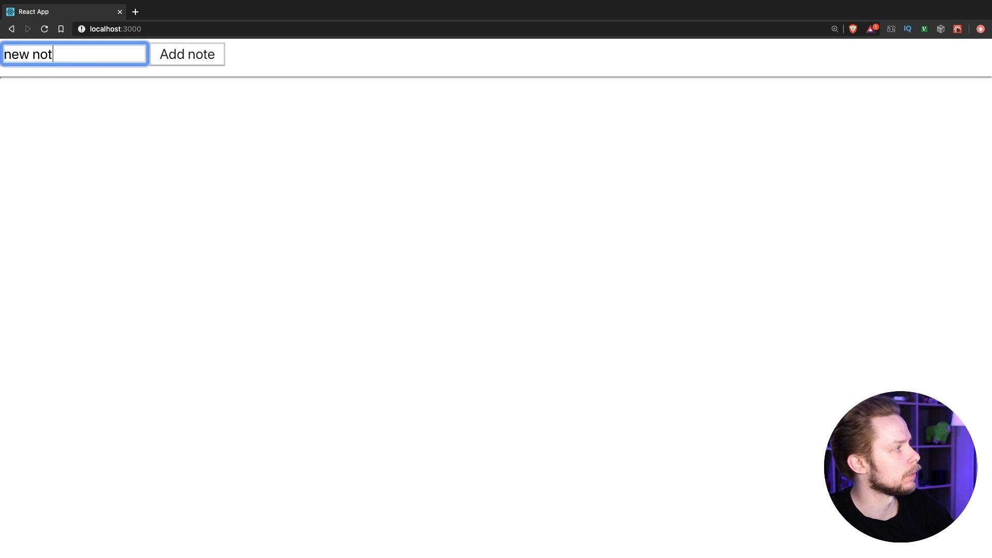
pyautogui.click(187, 54)
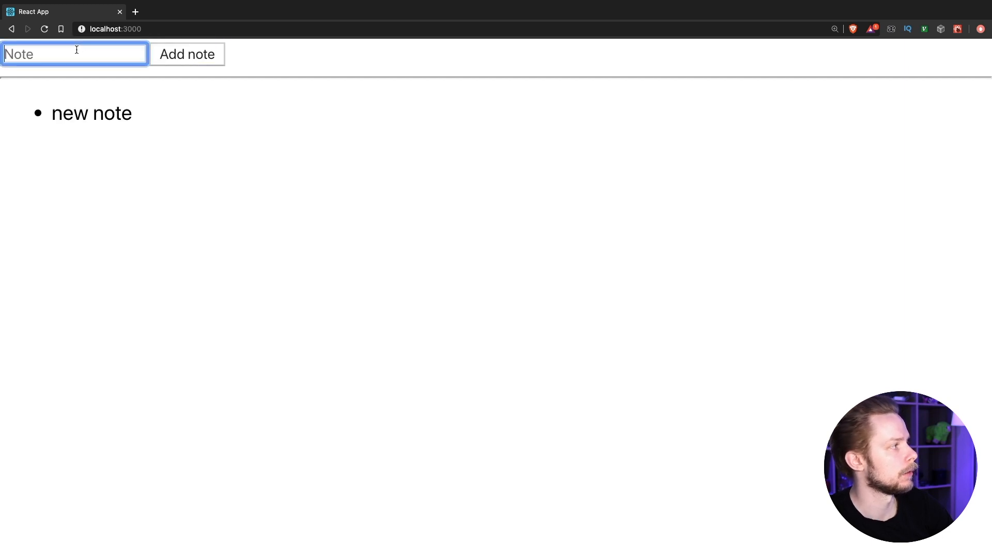
pyautogui.click(186, 54)
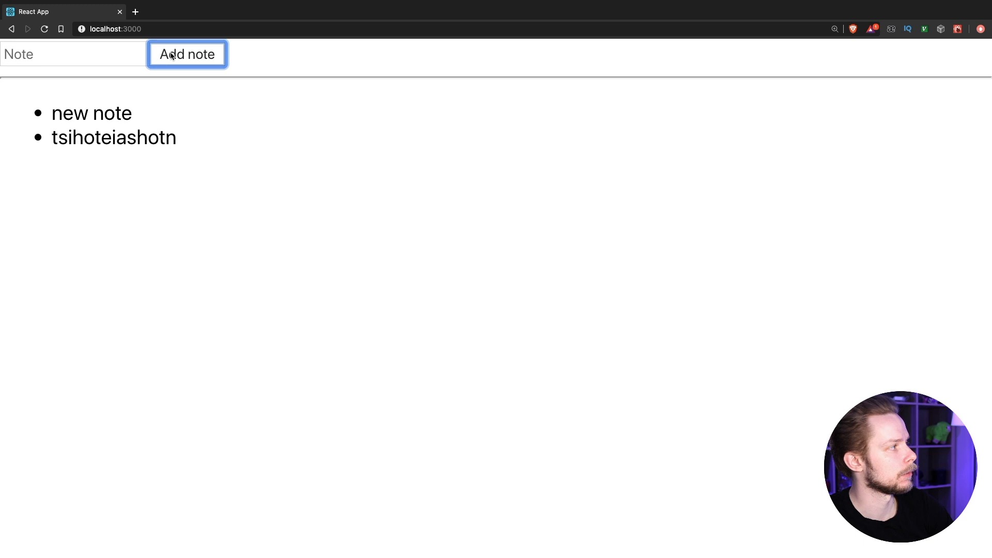
pyautogui.write('iaohntiaoeshntisht')
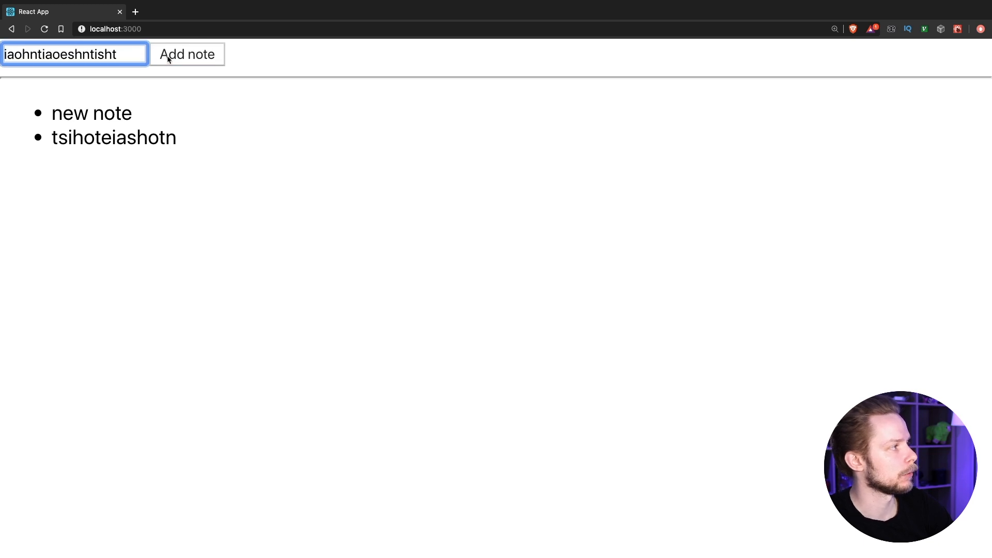
pyautogui.click(187, 54)
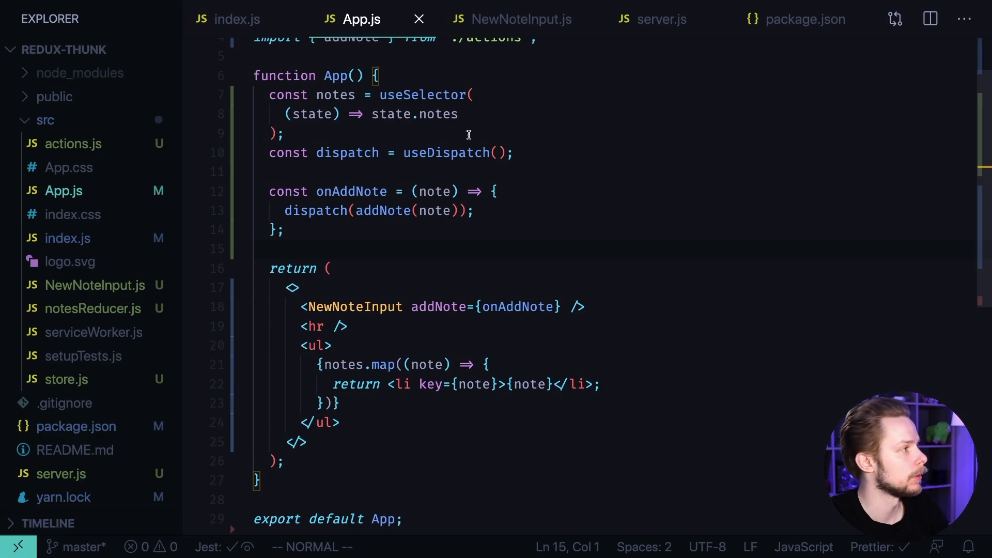
# - Review the addNote prop and setNote setter, ending on the ADD_NOTE reducer in notesReducer.js
pyautogui.doubleClick(352, 307)
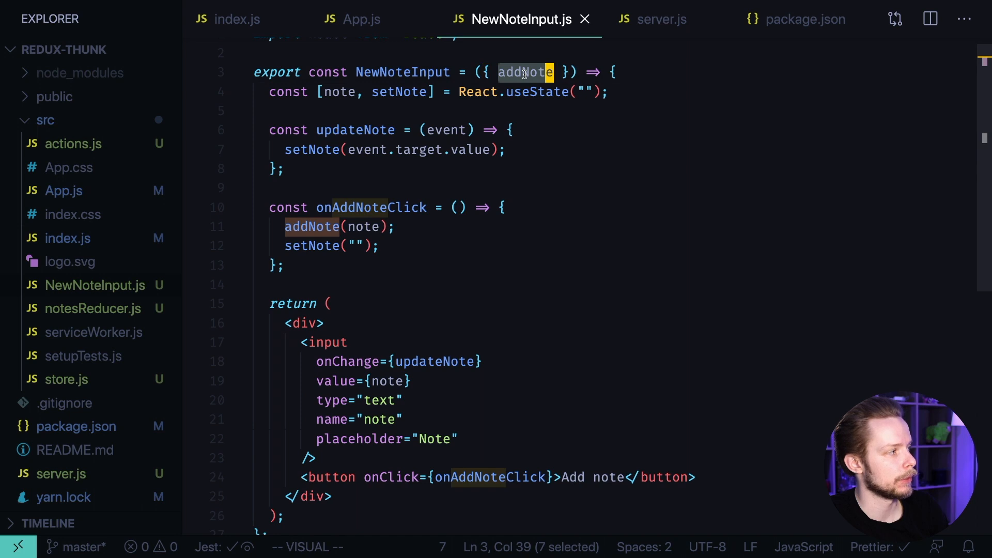
pyautogui.doubleClick(361, 226)
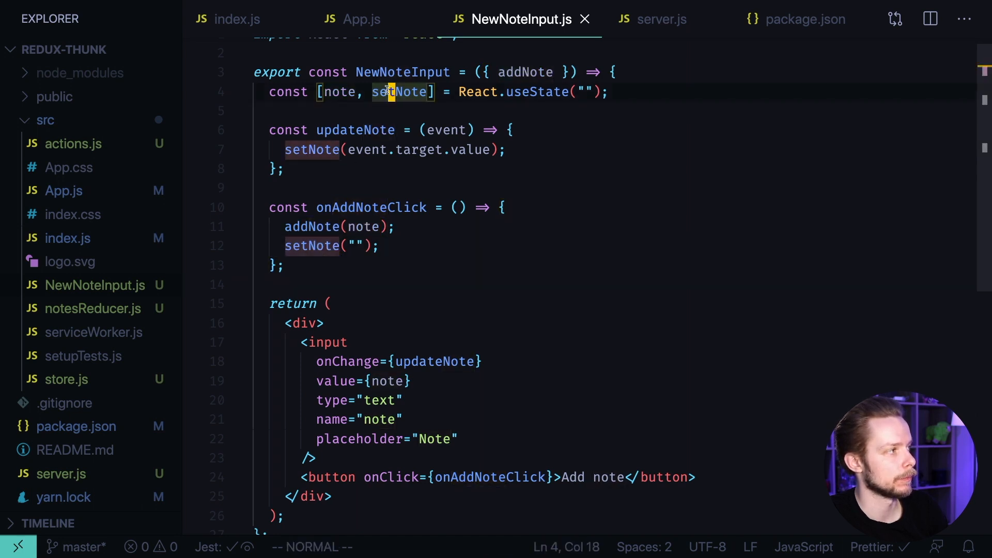
pyautogui.press('v')
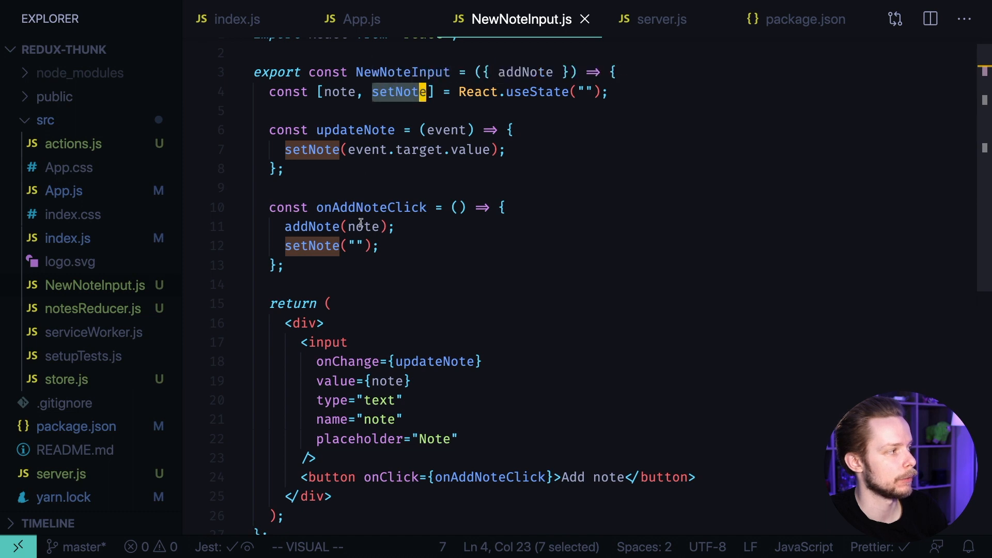
pyautogui.click(361, 20)
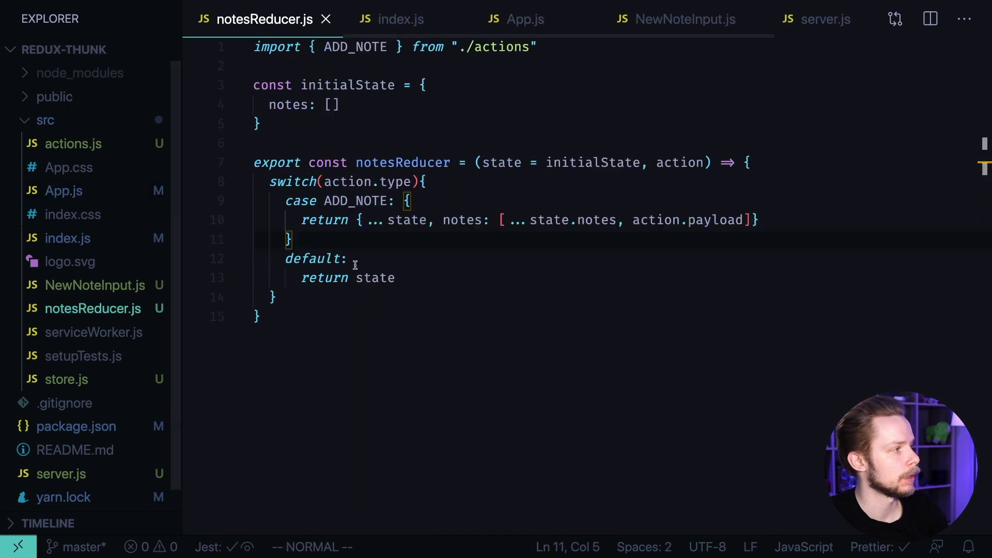
pyautogui.doubleClick(354, 200)
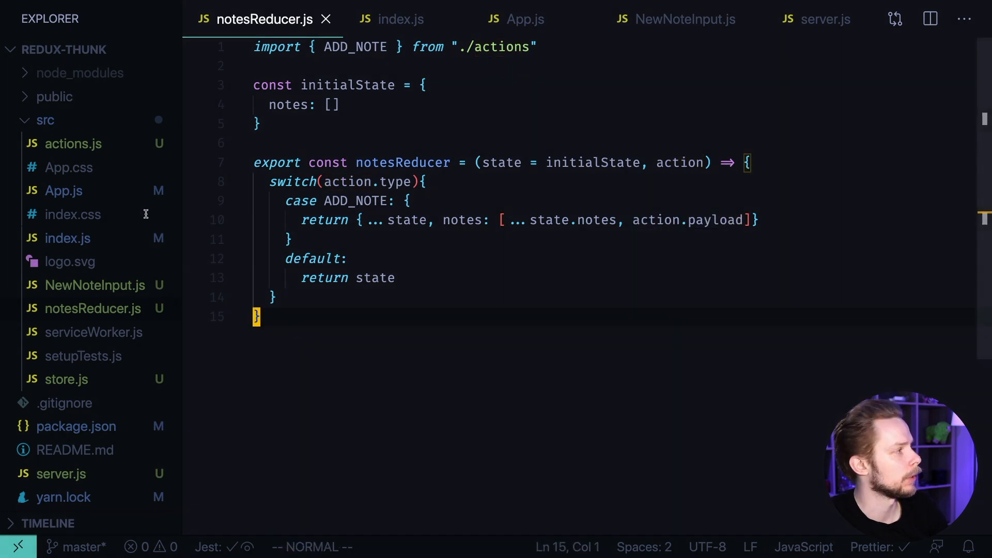
# - Add an <hr /> divider and Save and Load buttons with onClick handlers in App.js
pyautogui.click(515, 19)
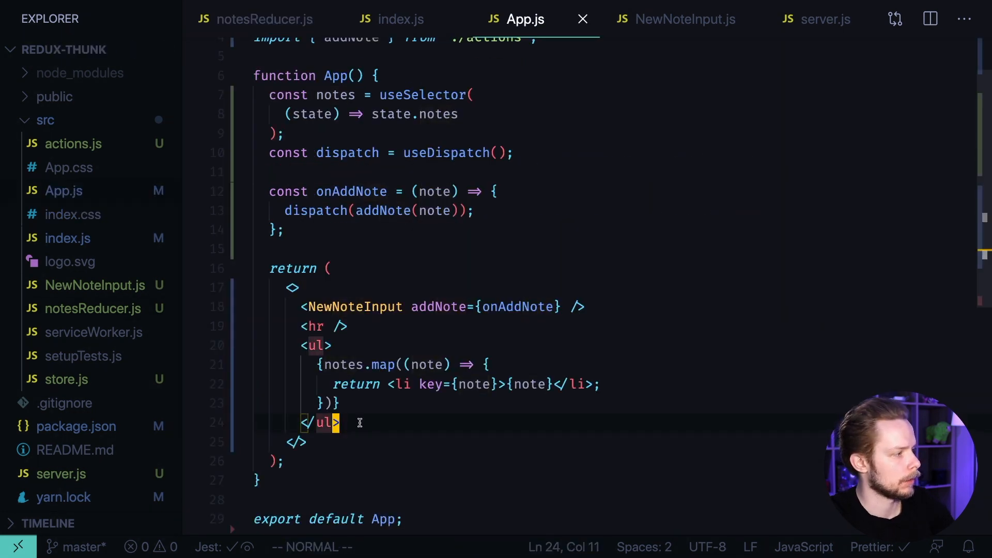
pyautogui.write('<hr />')
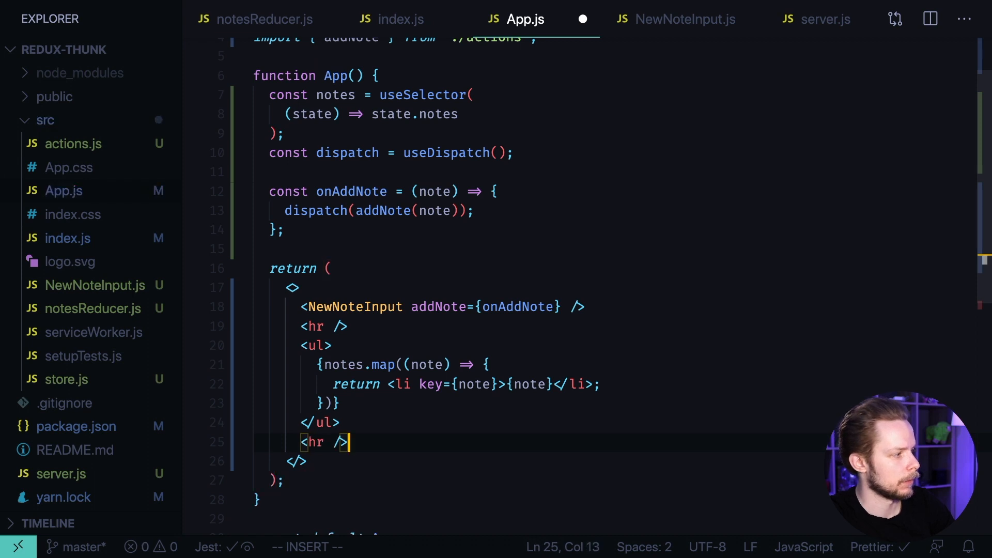
pyautogui.write('<button>Save</button>')
pyautogui.write('<button></button>')
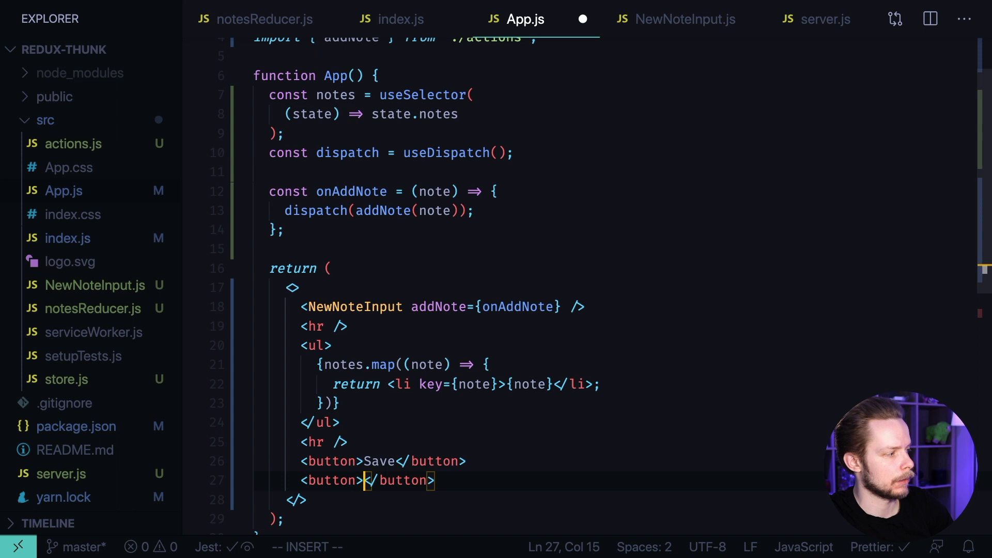
pyautogui.write('Load')
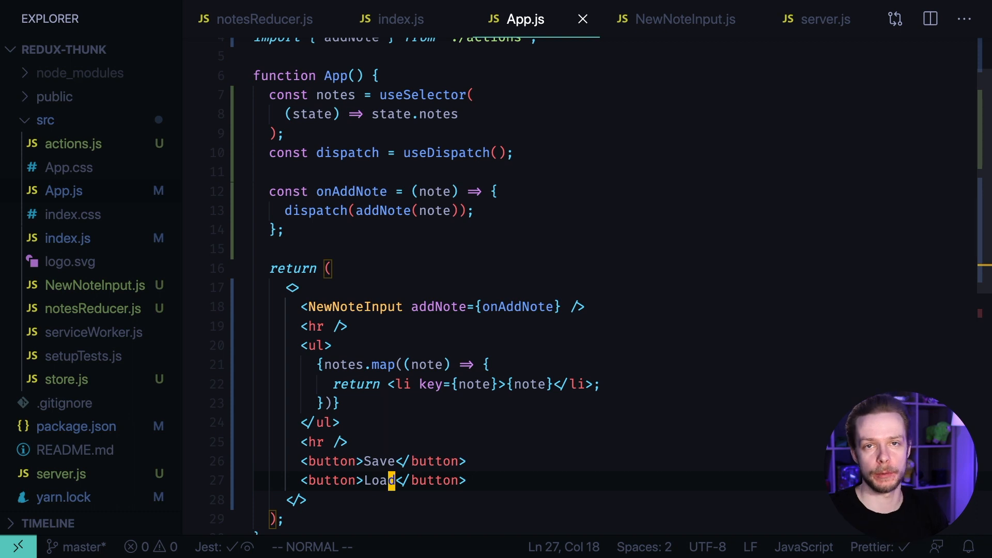
pyautogui.write('onClick')
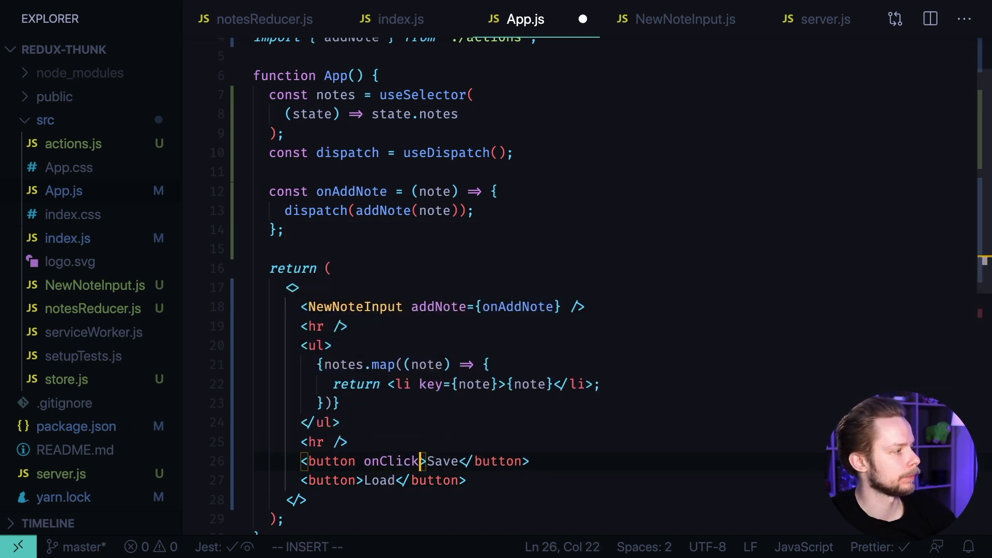
pyautogui.write('onSa}')
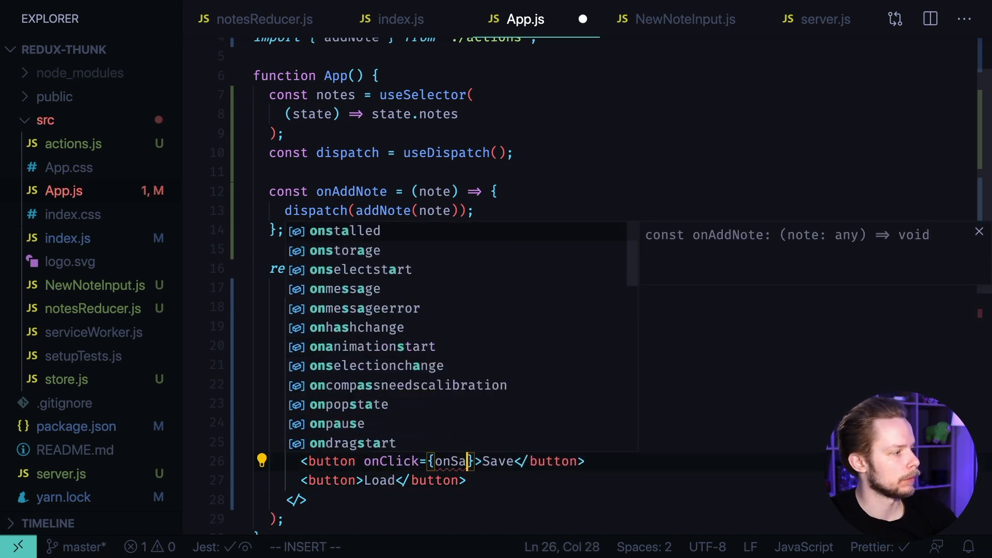
pyautogui.press('Escape')
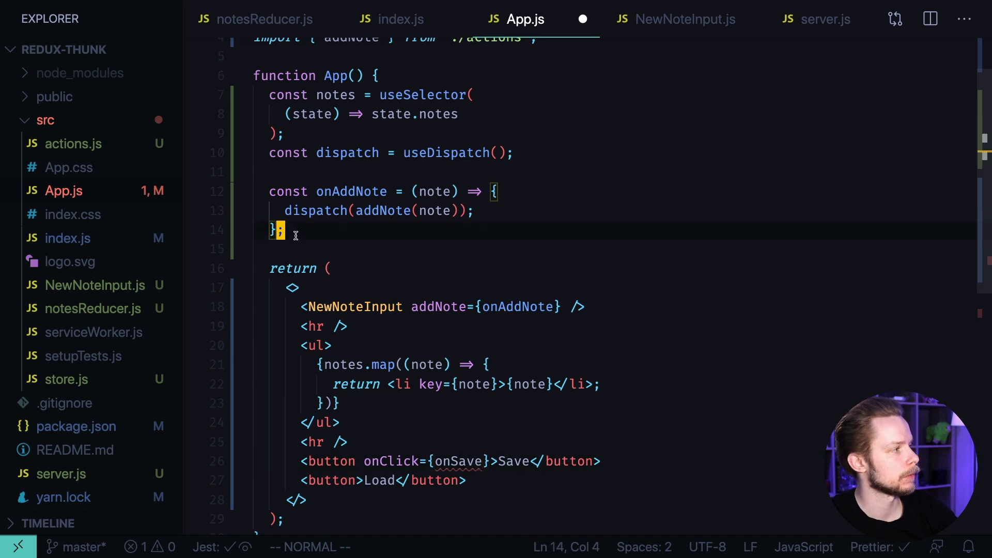
# - Define onSave and onLoad handlers dispatching saveNotes() and loadNotes()
pyautogui.write('const onsSa')
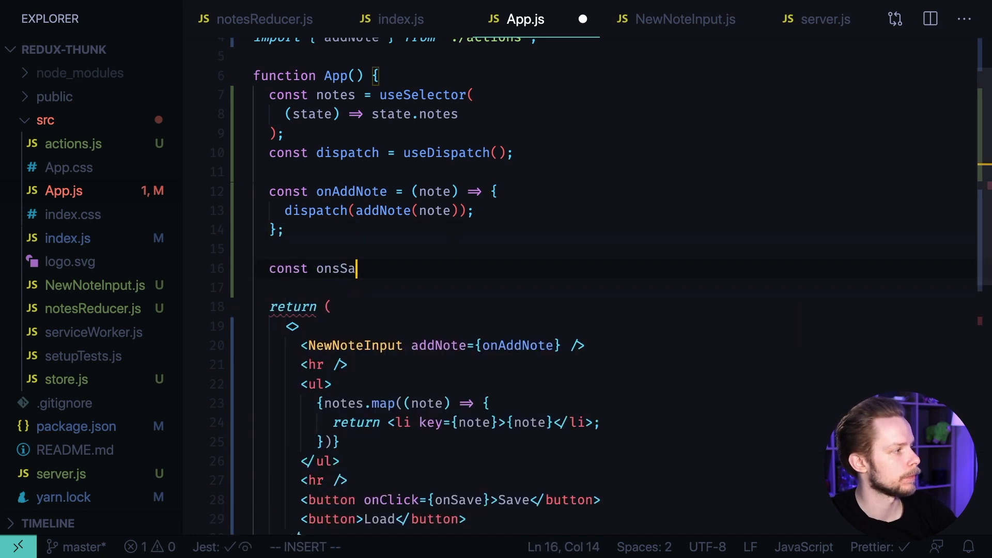
pyautogui.write('ve = () => {')
pyautogui.click(620, 287)
pyautogui.write('dis')
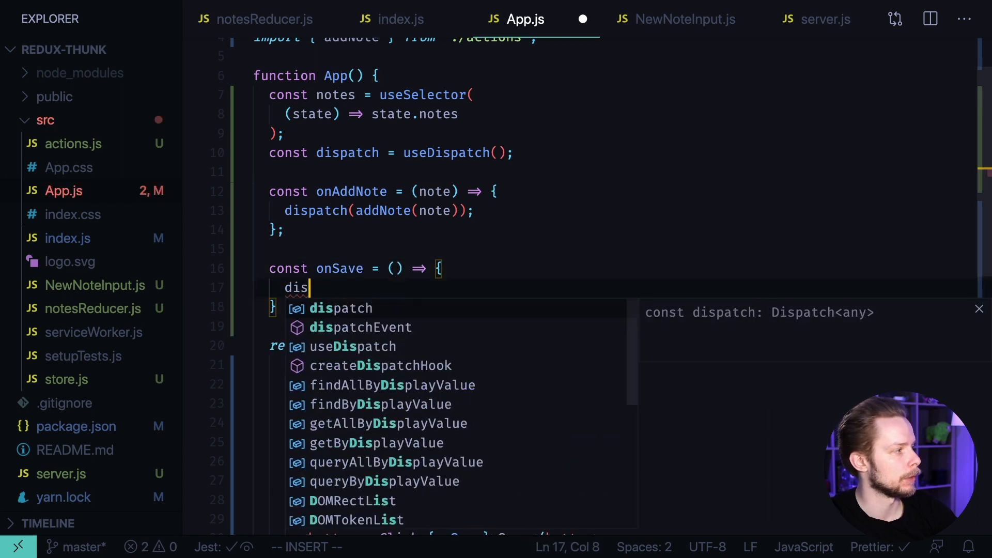
pyautogui.write('patch(saveNot')
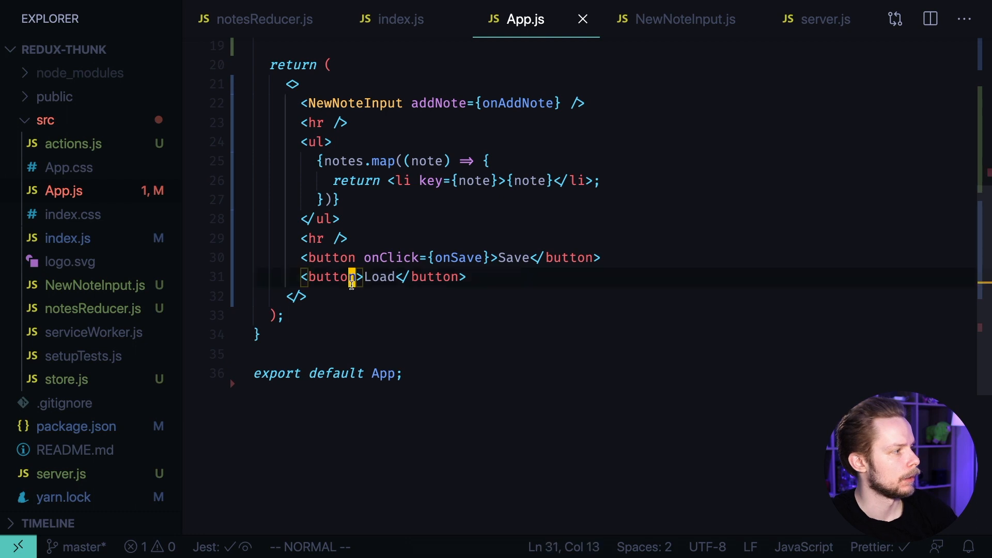
pyautogui.write('onClick={o')
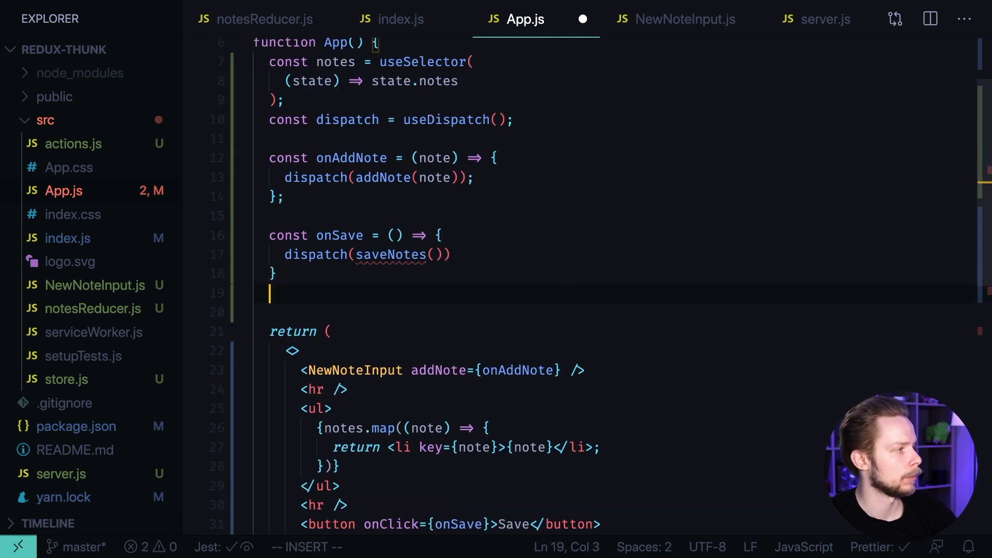
pyautogui.write('const onLoad = () => {')
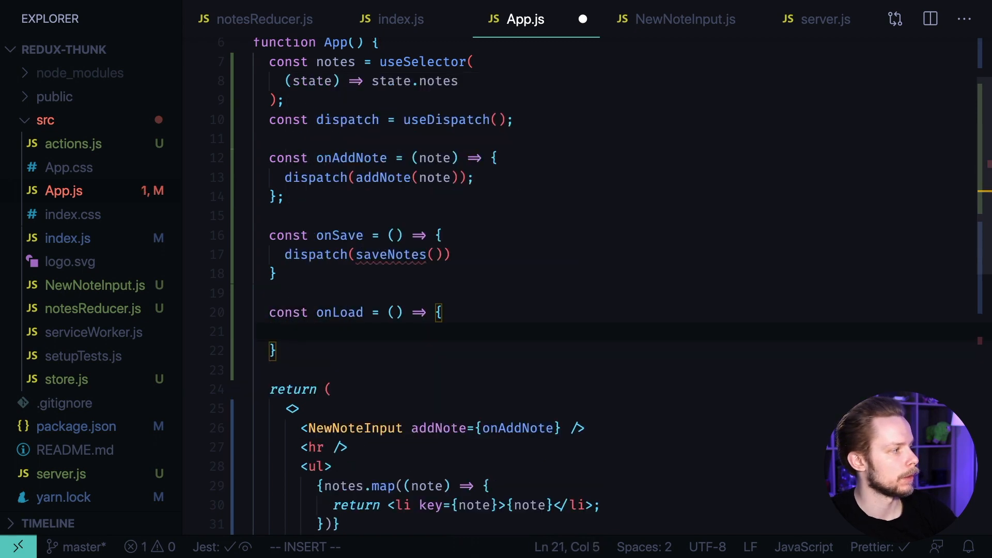
pyautogui.write('dispatch(loadNotes(')
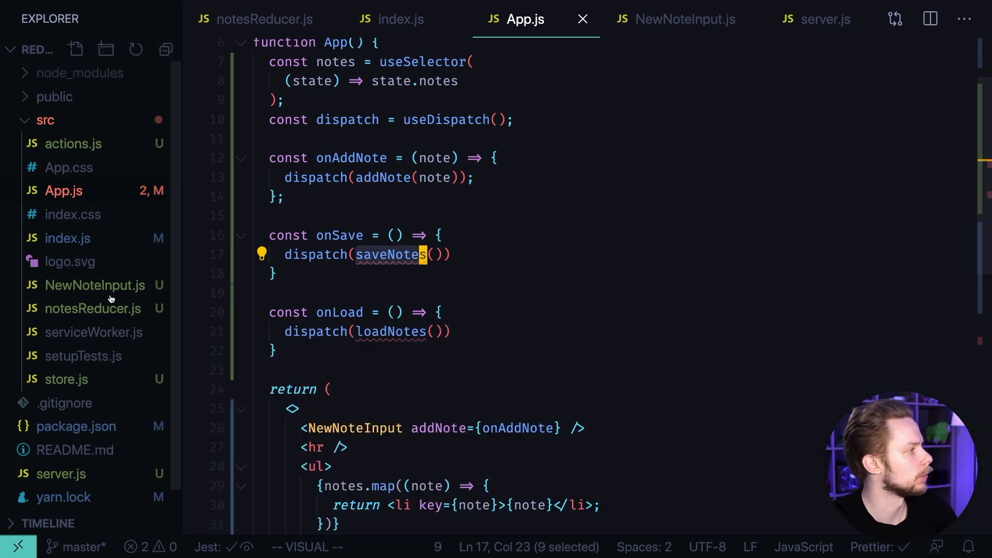
# - Start a saveNotes thunk taking dispatch and getState in notesReducer.js
pyautogui.click(270, 19)
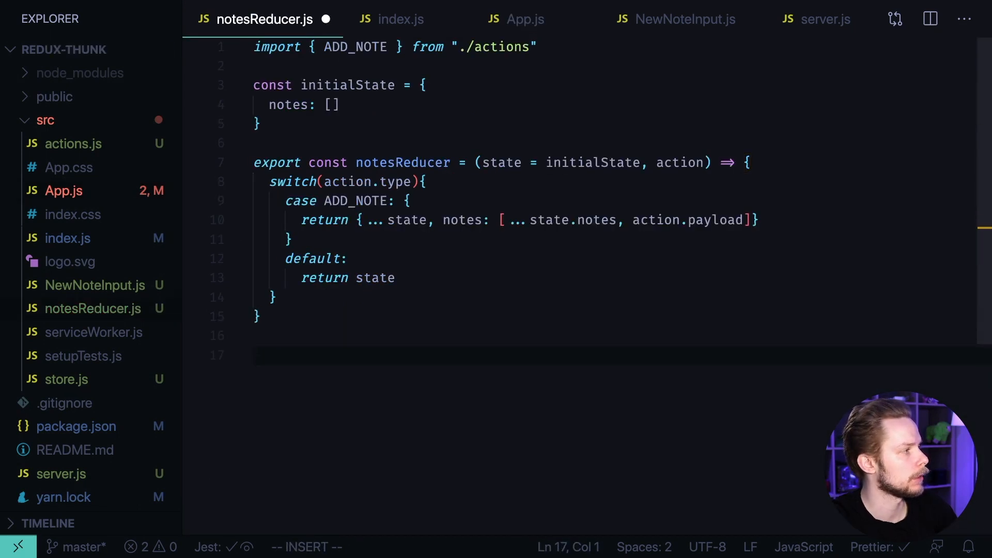
pyautogui.write('co')
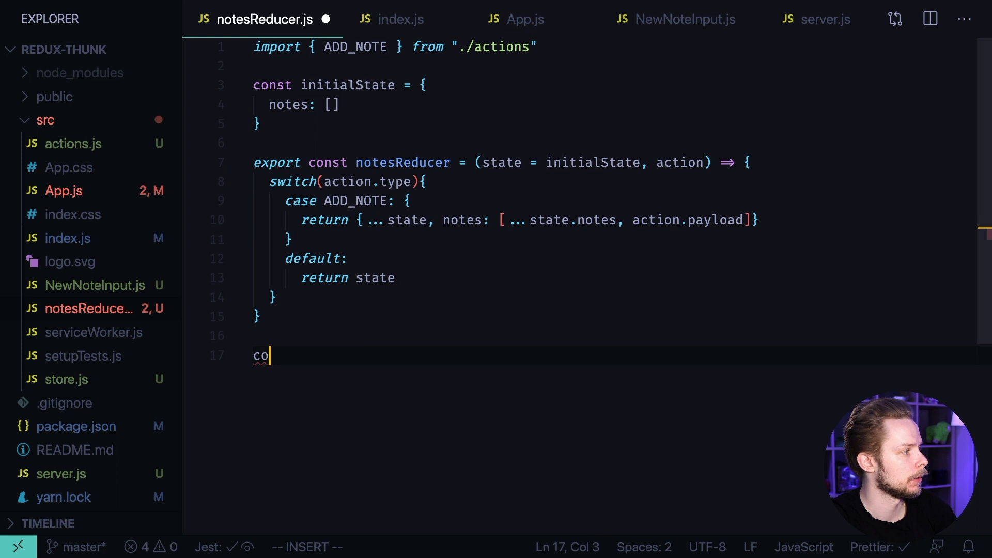
pyautogui.write('nst save')
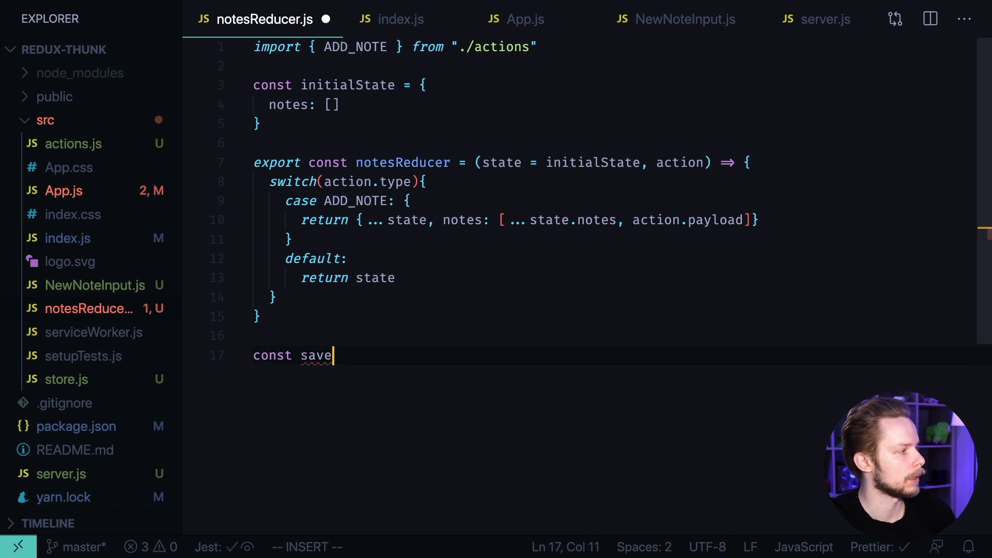
pyautogui.write('Notes = () => () =>')
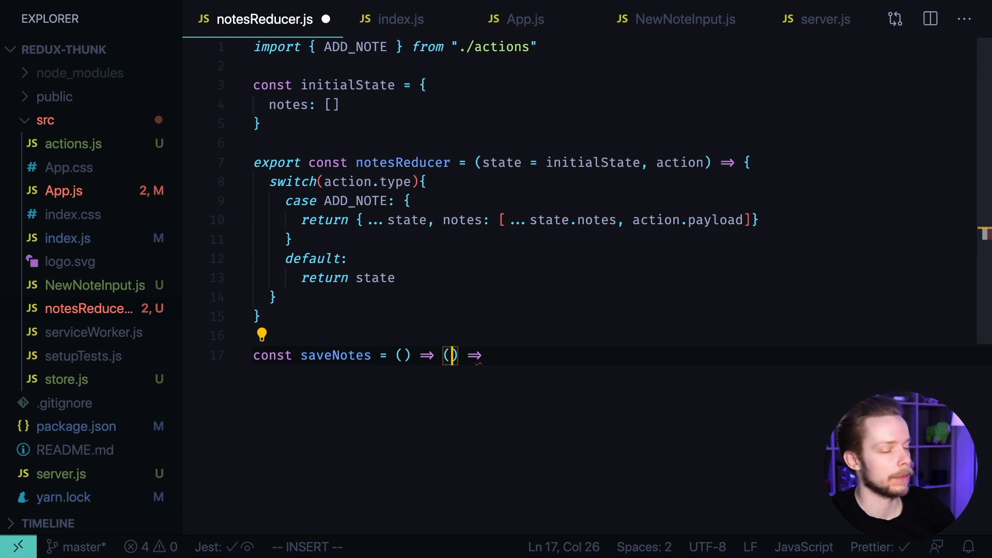
pyautogui.write('d')
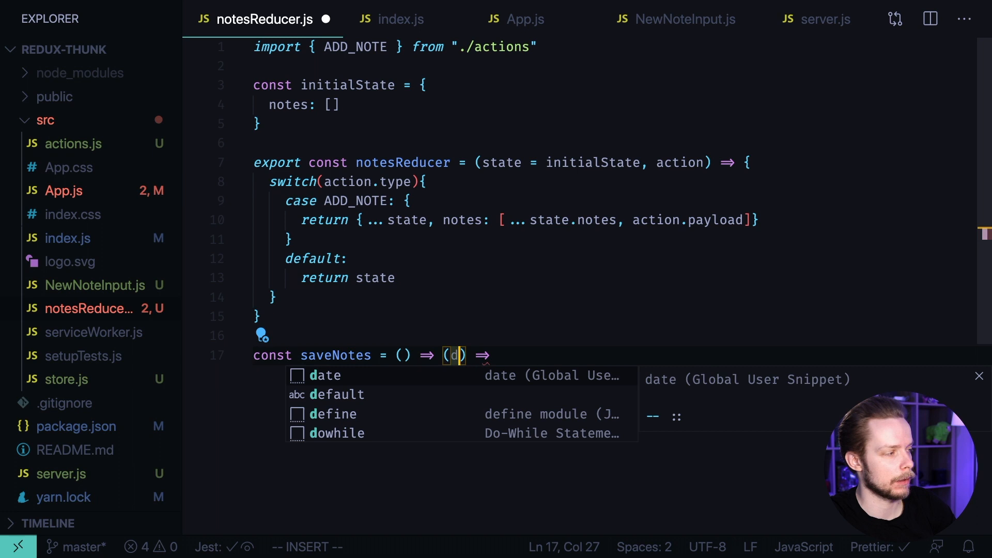
pyautogui.write('ispatch, g')
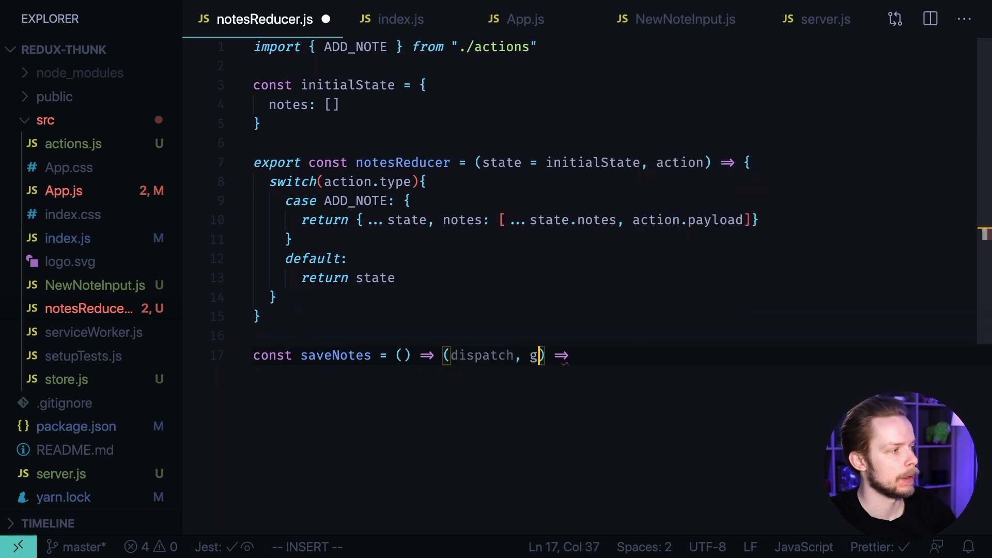
pyautogui.write('etState) => {')
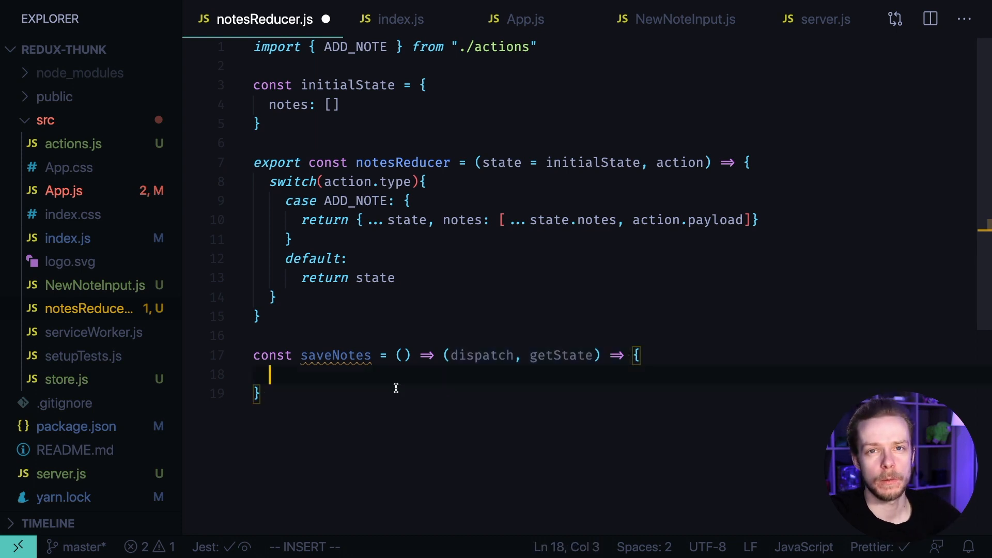
# - Read notes from getState().notes inside saveNotes, leaving a new line below
pyautogui.write('const')
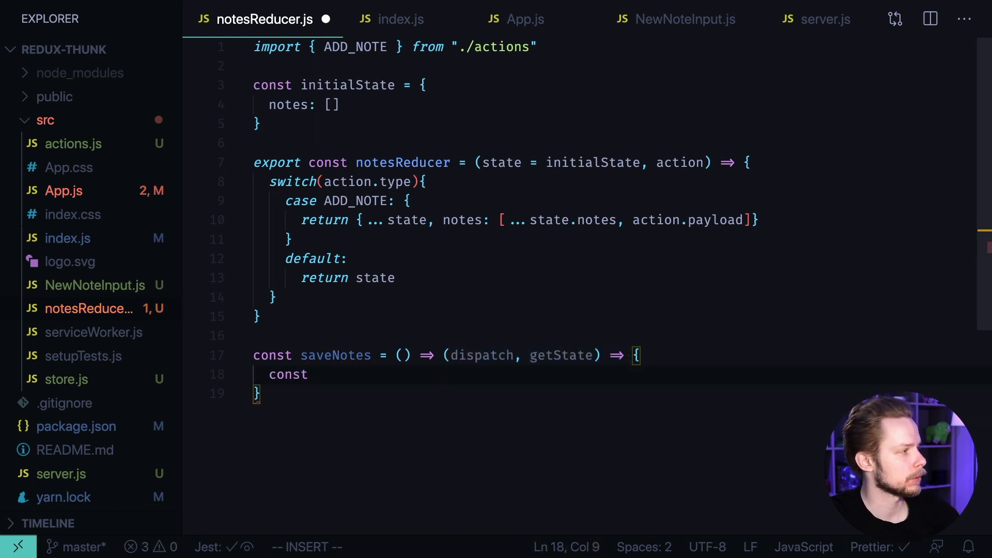
pyautogui.write('notes =')
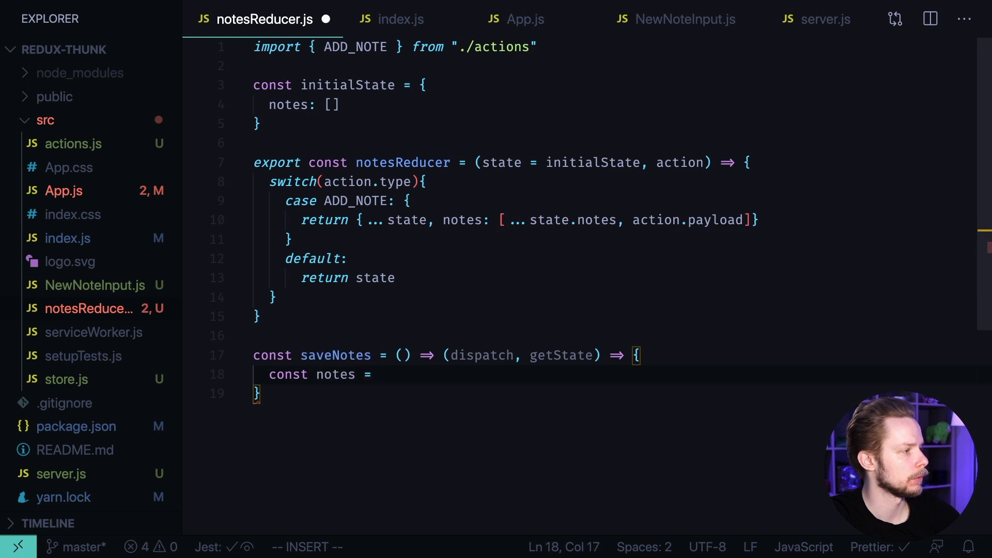
pyautogui.write('getState()')
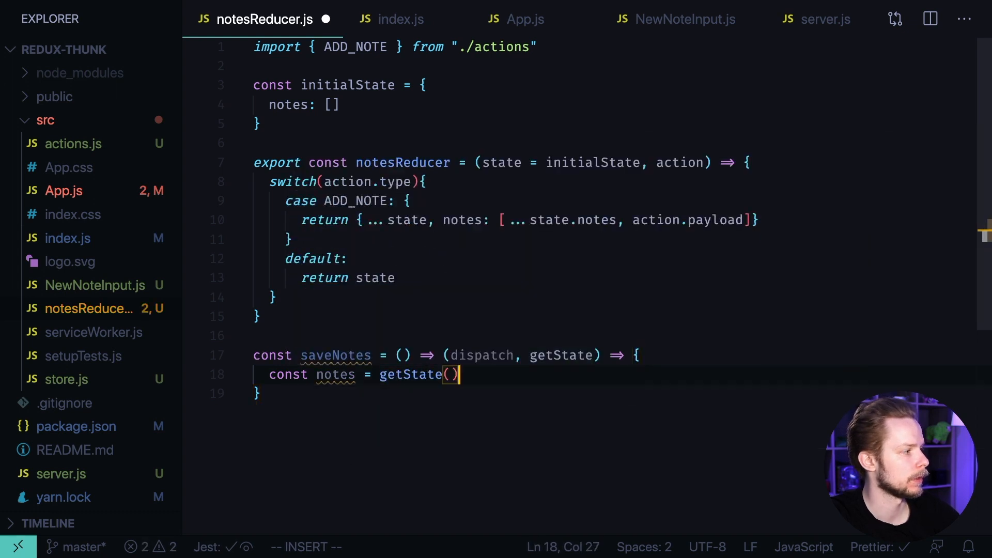
pyautogui.write('.notes;')
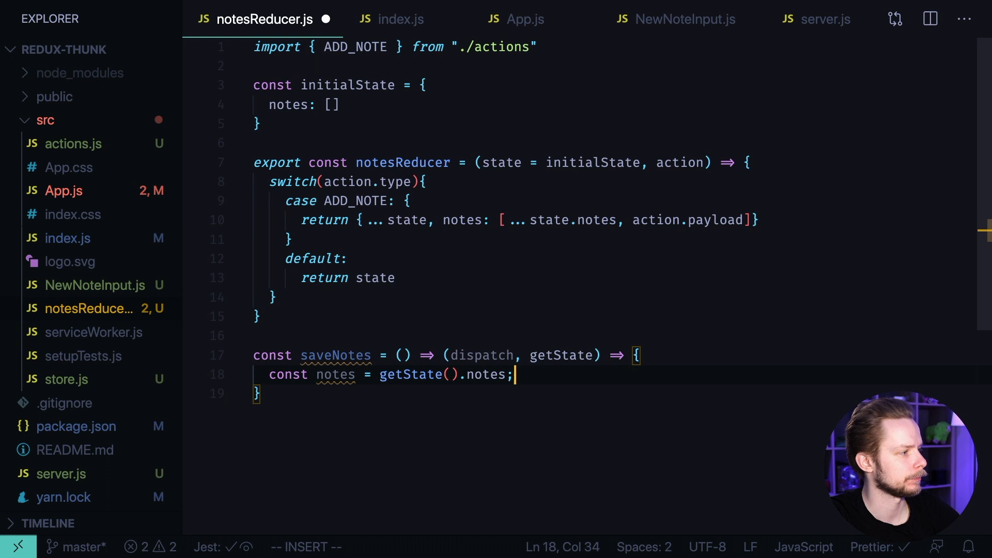
pyautogui.press('Enter')
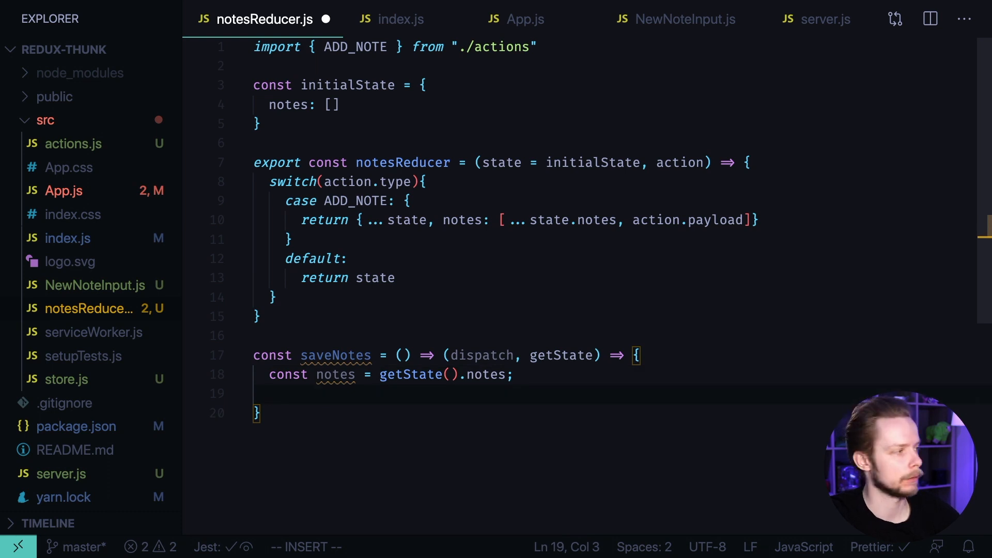
pyautogui.write('fetch')
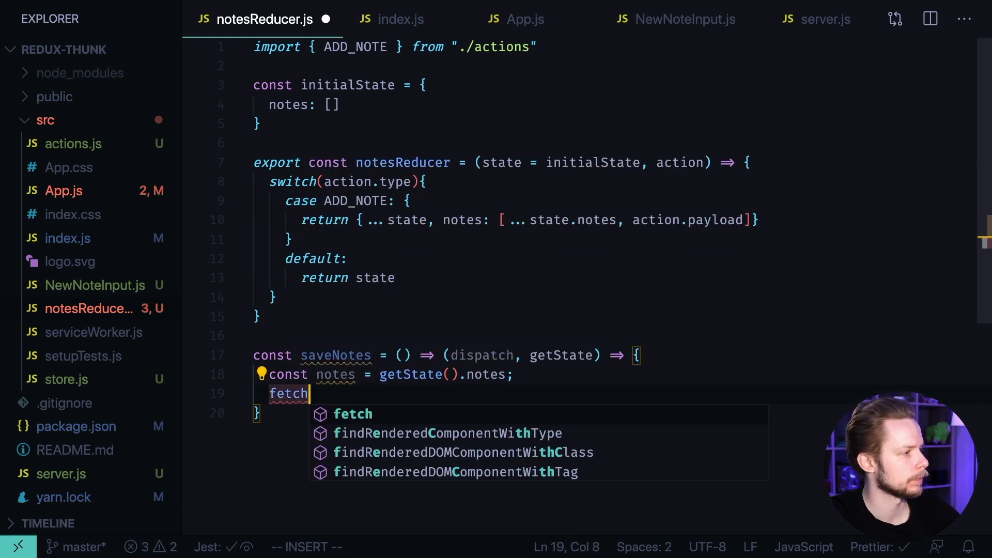
pyautogui.write('("http://loc')
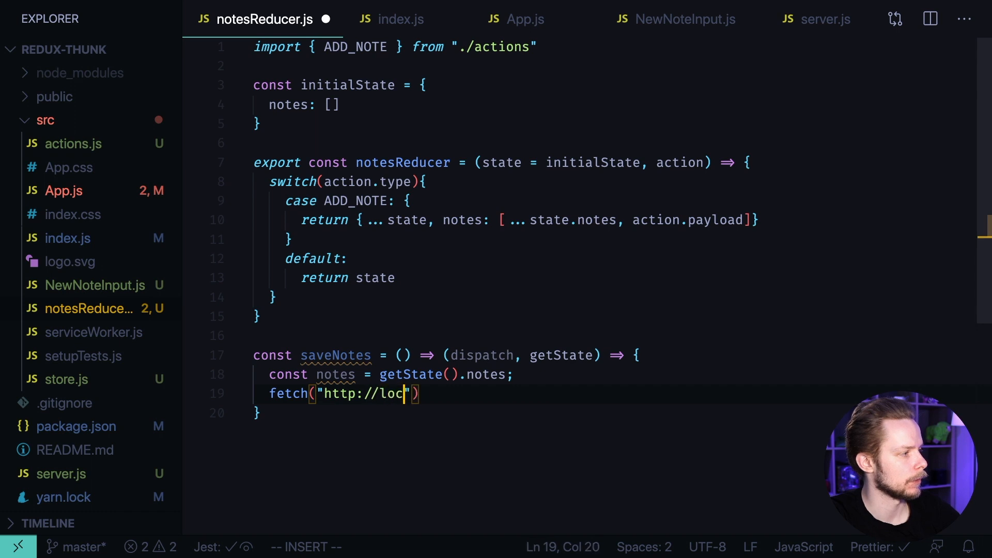
pyautogui.write('alhost:')
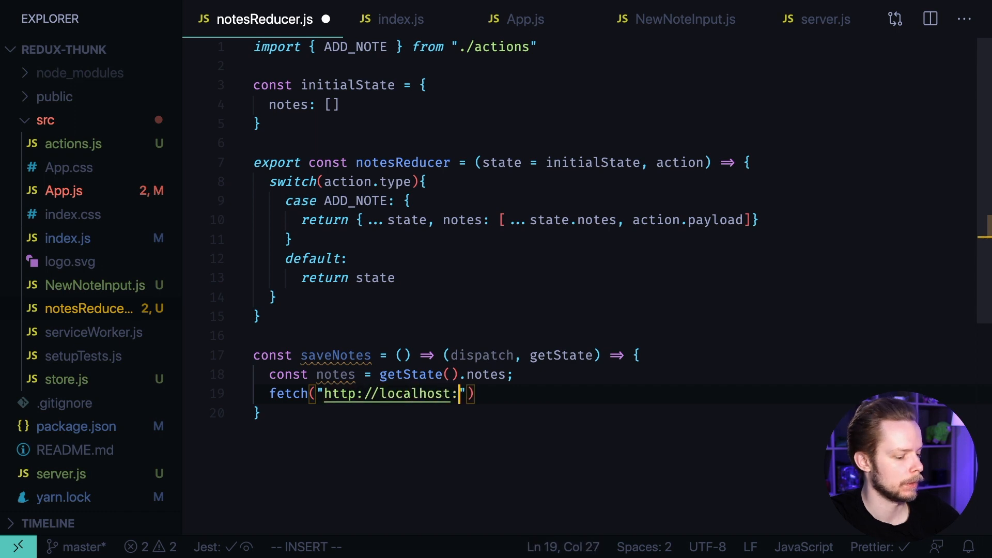
pyautogui.write('4000/')
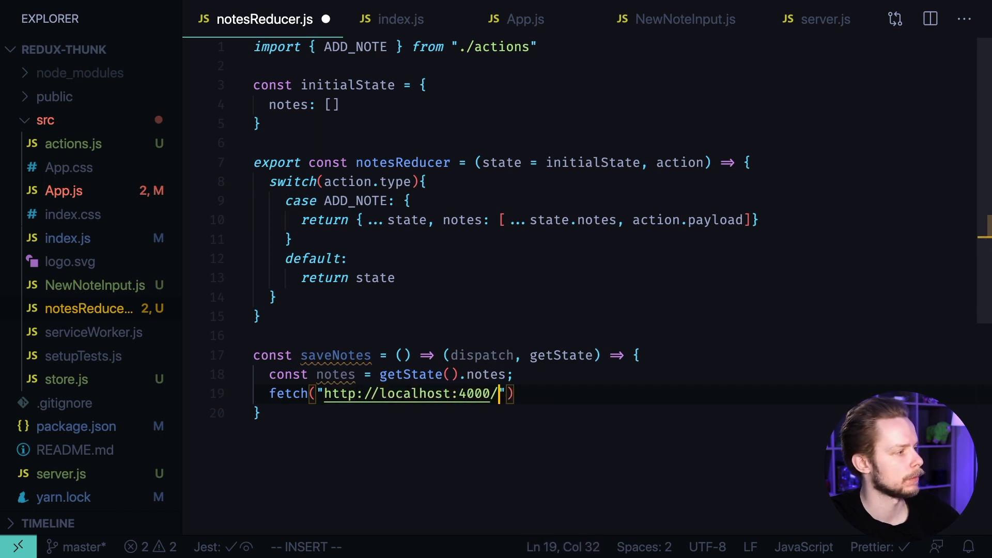
pyautogui.write('notes')
pyautogui.write('method: "PO')
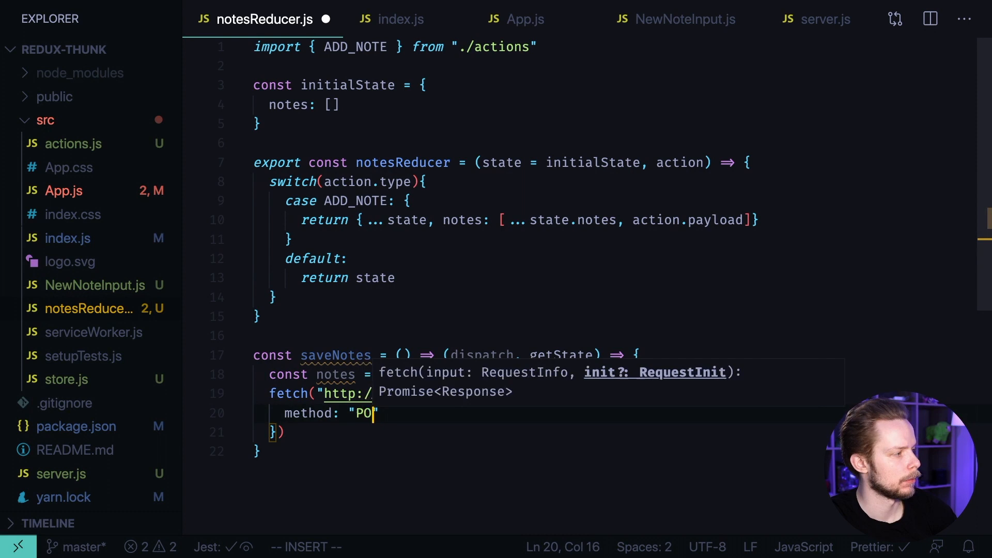
pyautogui.write('headers: {')
pyautogui.write("'Accept': 'app")
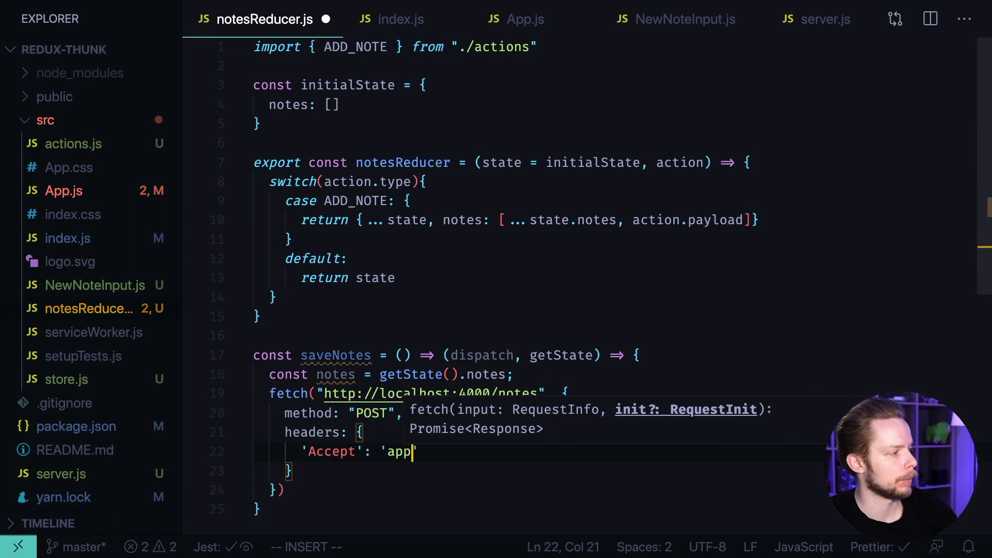
pyautogui.write('lication/json')
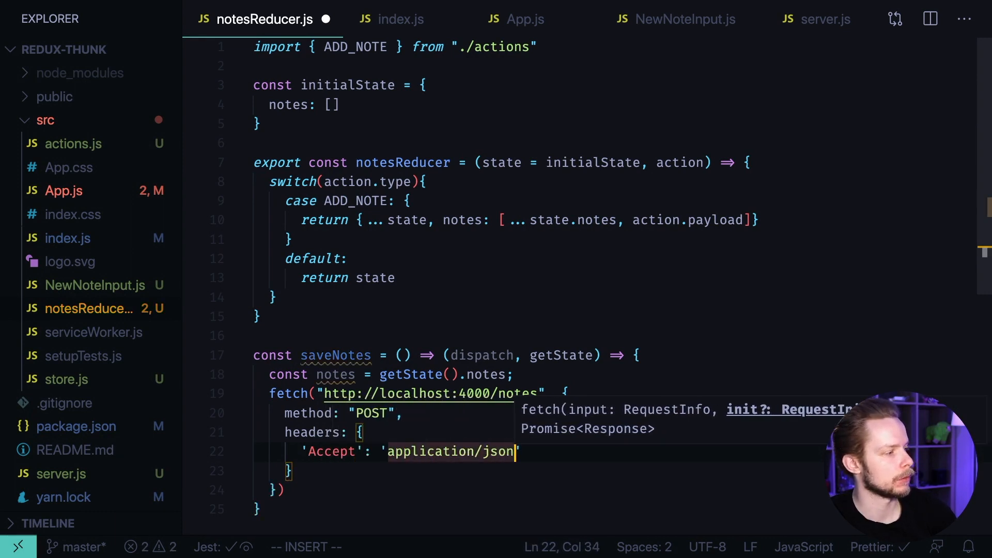
pyautogui.write("'Content-typ")
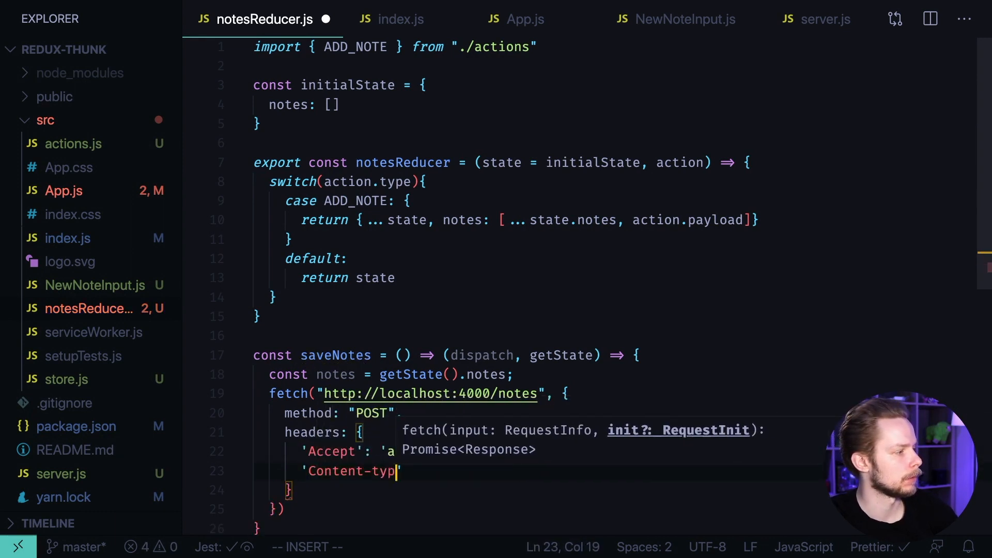
pyautogui.write('appli')
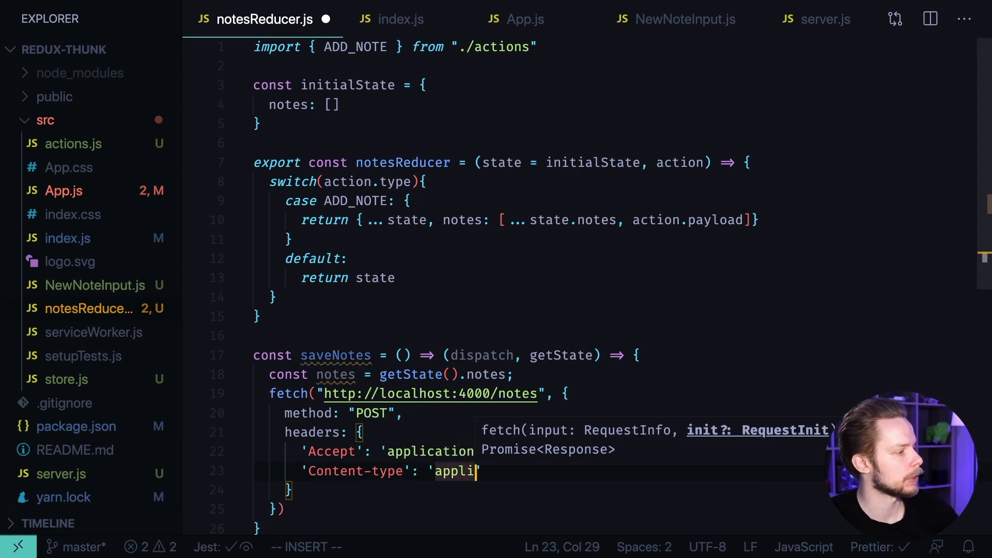
pyautogui.write('cation/json')
pyautogui.write('body:')
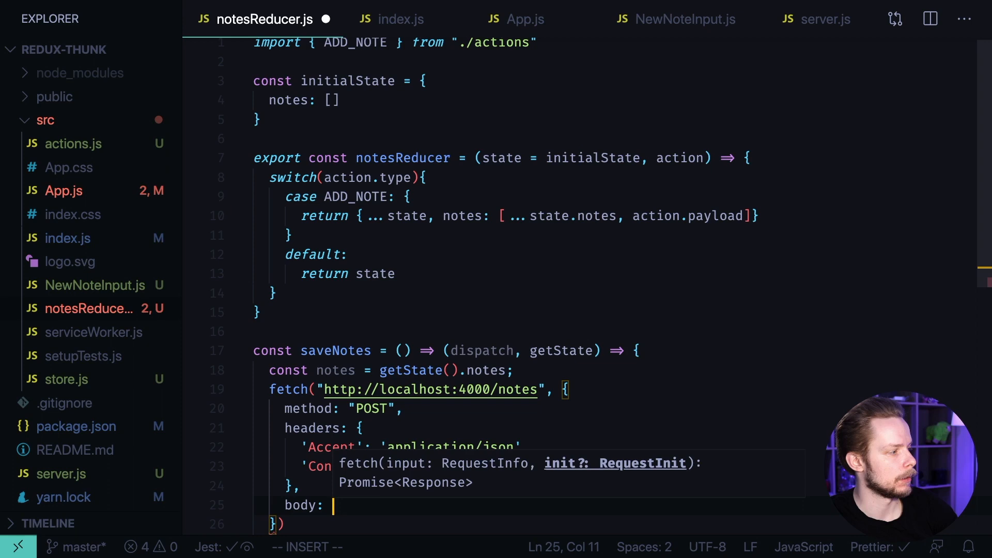
# - Add a JSON.stringify body, await the fetch in an async thunk, and alert 'Success'
pyautogui.write('JSON.stringify(notes')
pyautogui.click(445, 350)
pyautogui.write('as')
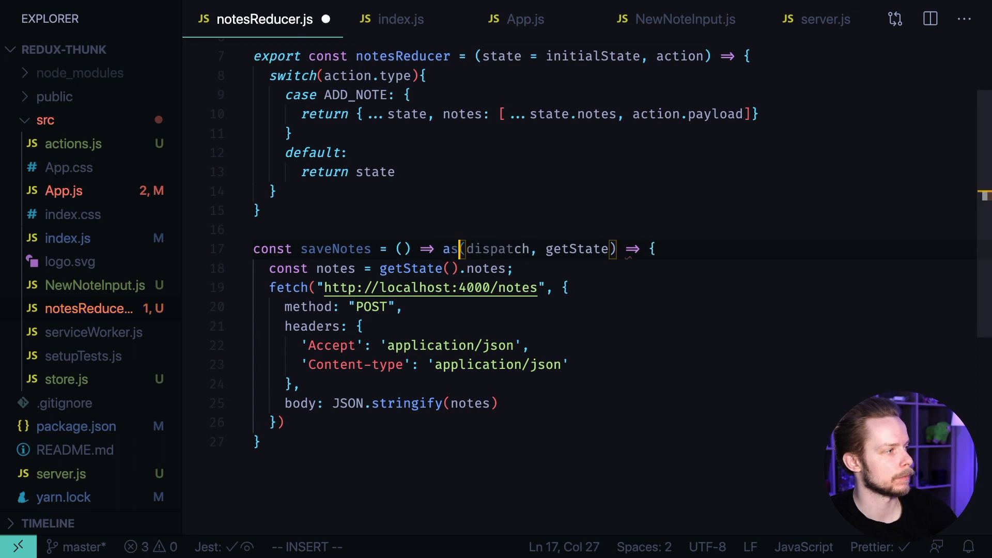
pyautogui.write('await')
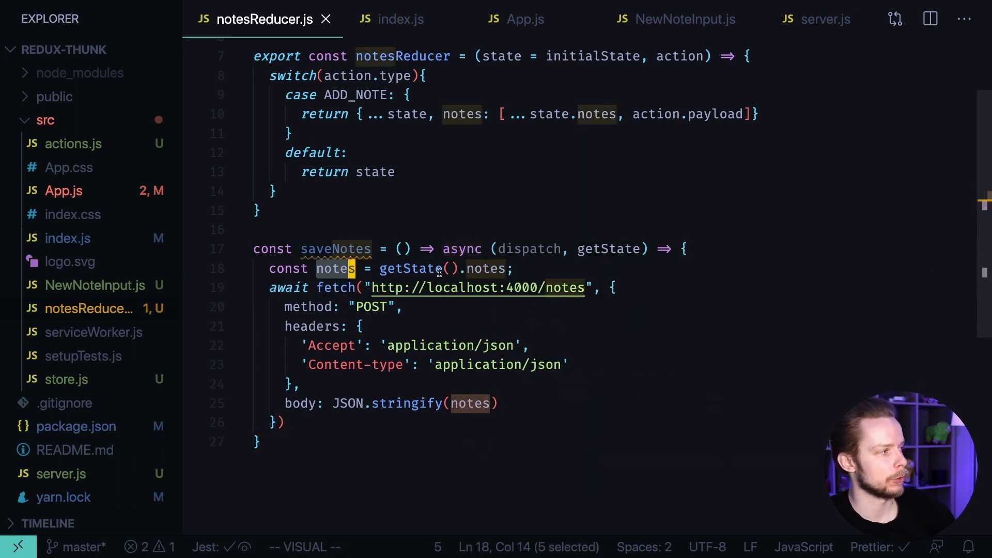
pyautogui.write('alert(""')
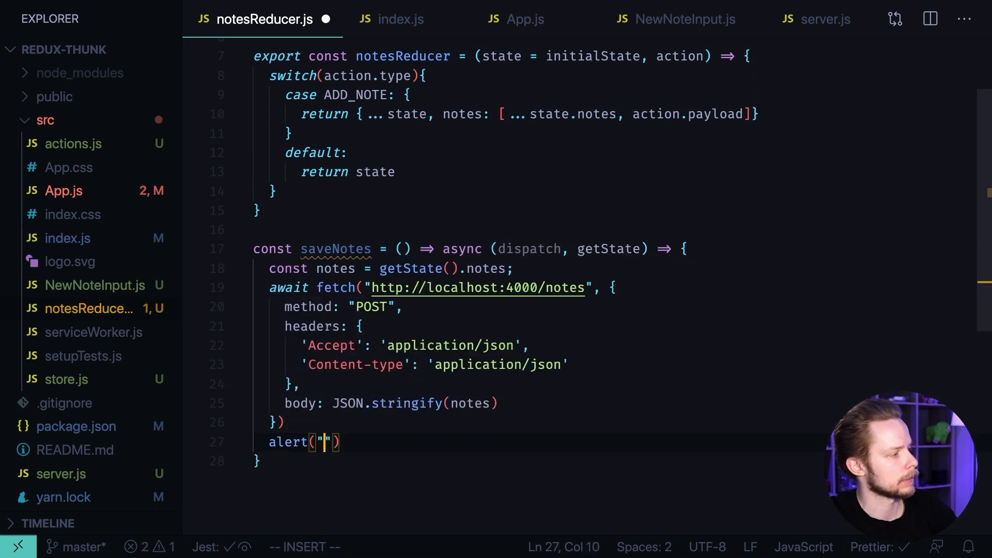
pyautogui.write('Success')
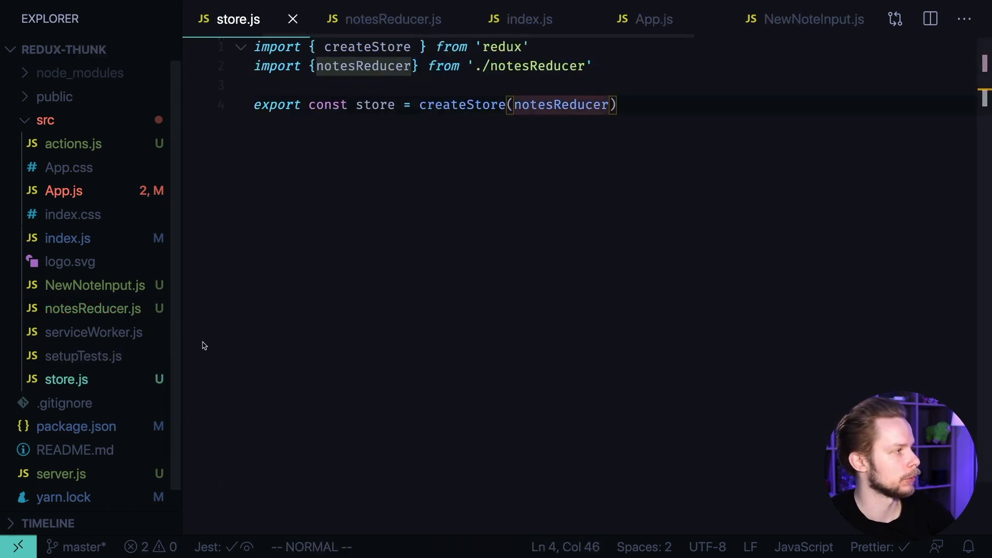
# - Import thunk from 'redux-thunk' and applyMiddleware from redux, passing it to createStore
pyautogui.write('import thunk')
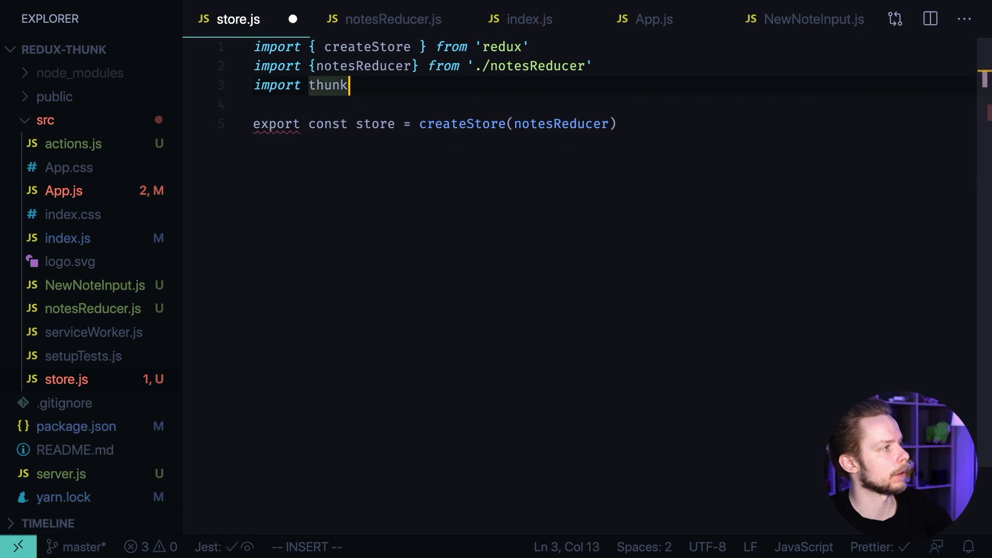
pyautogui.write("from 'redux-thunk'")
pyautogui.click(394, 47)
pyautogui.write(',')
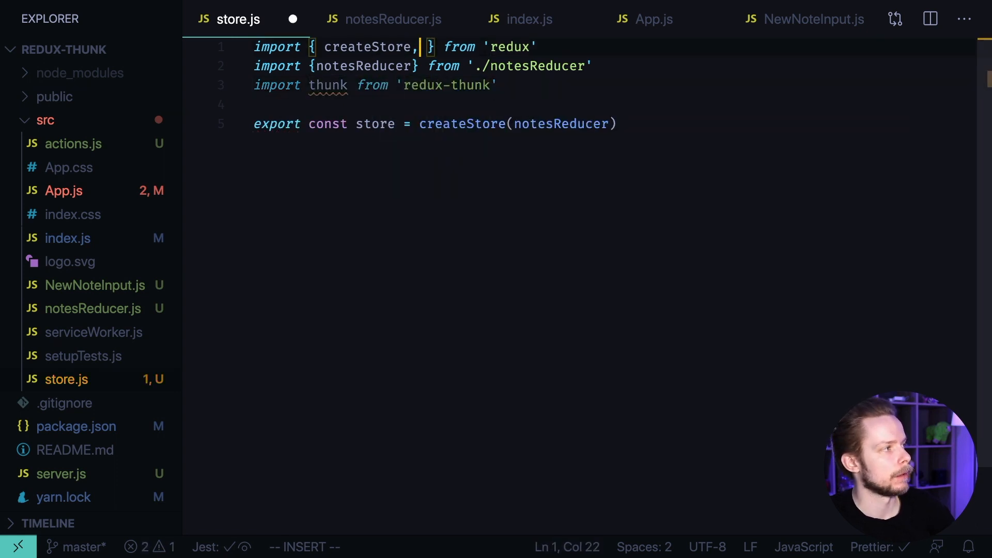
pyautogui.write('applyMiddleware')
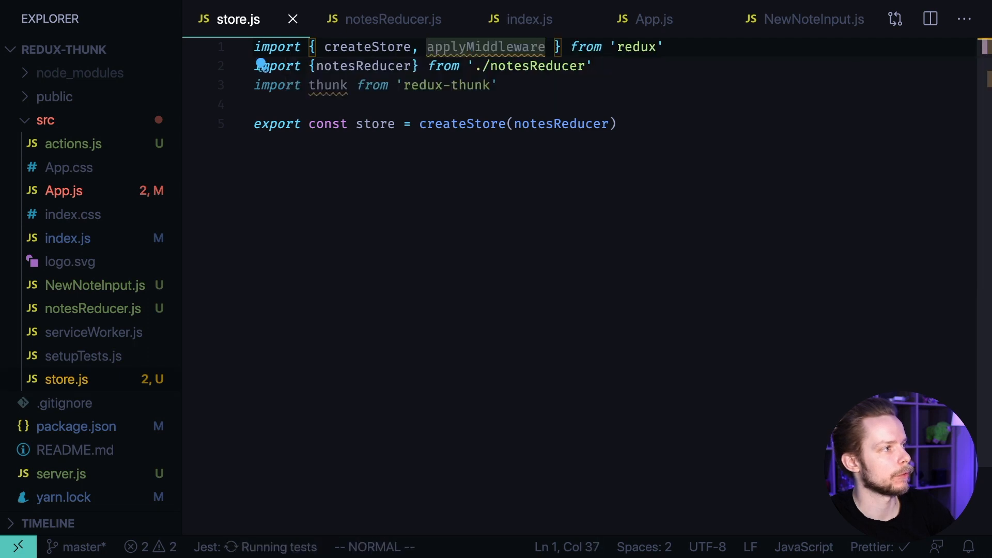
pyautogui.write(',')
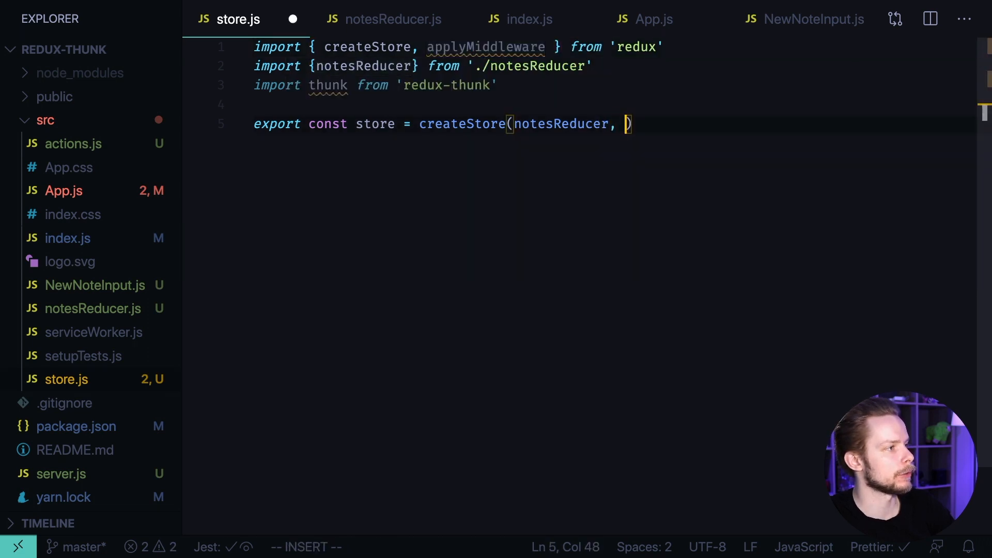
pyautogui.write('app')
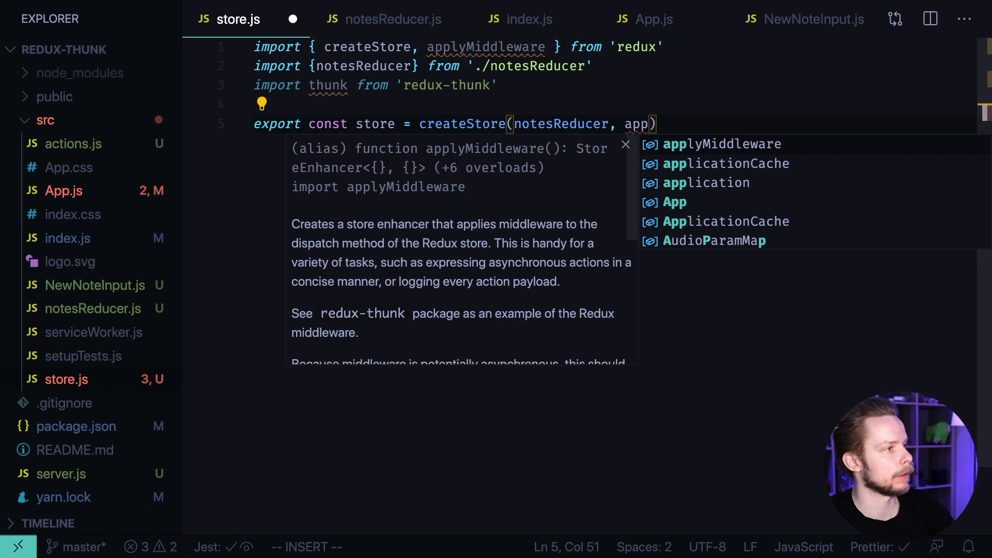
pyautogui.click(653, 19)
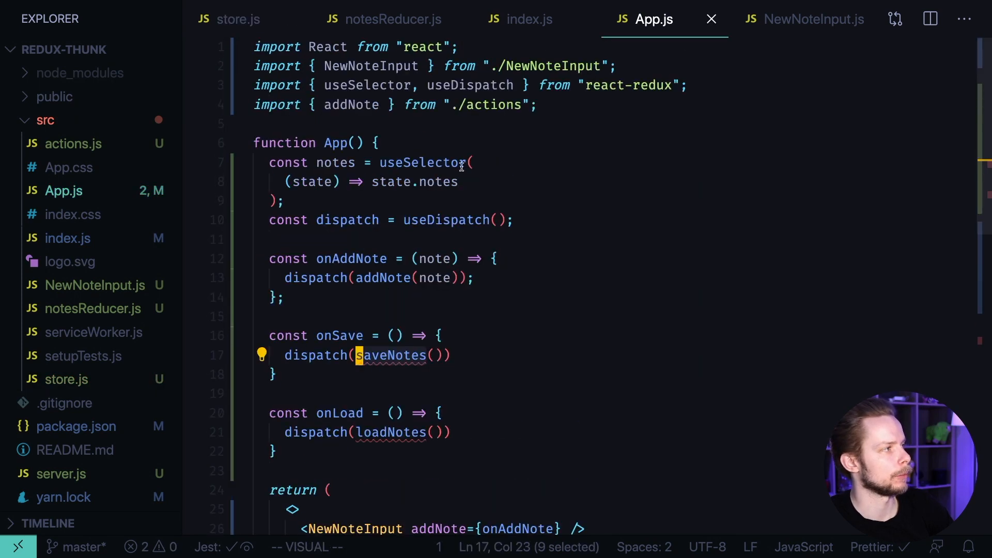
# - Import saveNotes from './notesReducer' in App.js, then go to notesReducer.js
pyautogui.write('import {}')
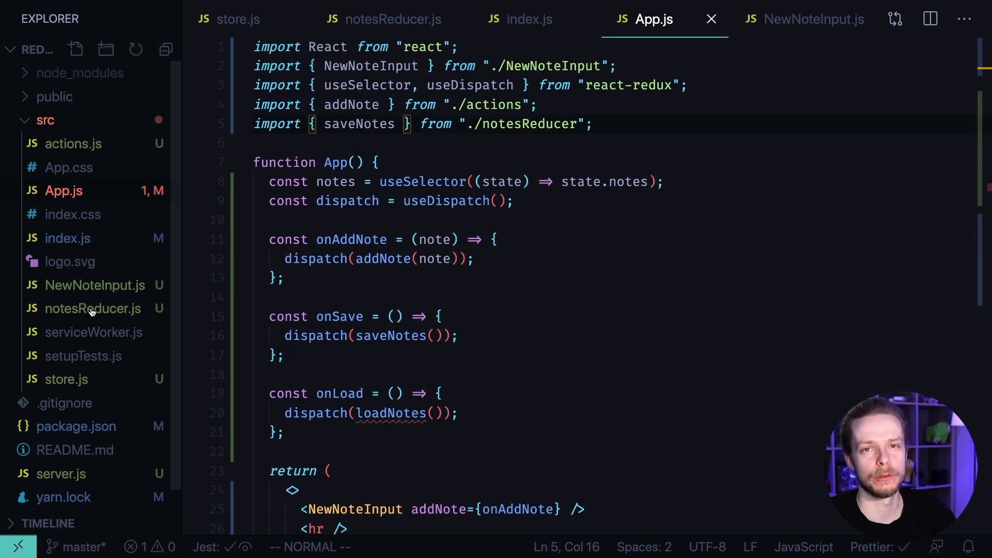
pyautogui.click(383, 19)
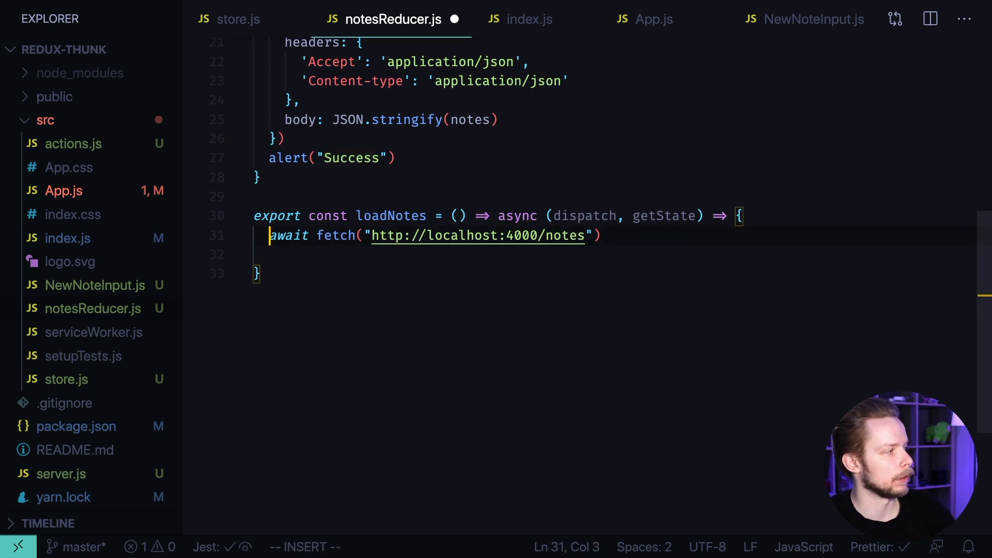
# - Make loadNotes parse the response with .then(res => res.json()) and dispatch setNotes(notes)
pyautogui.write('const')
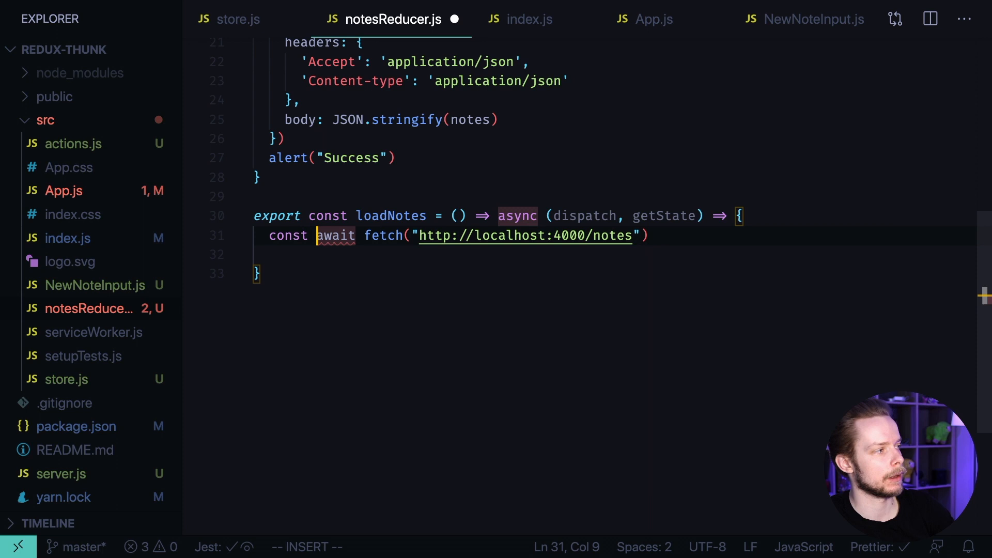
pyautogui.write('note =')
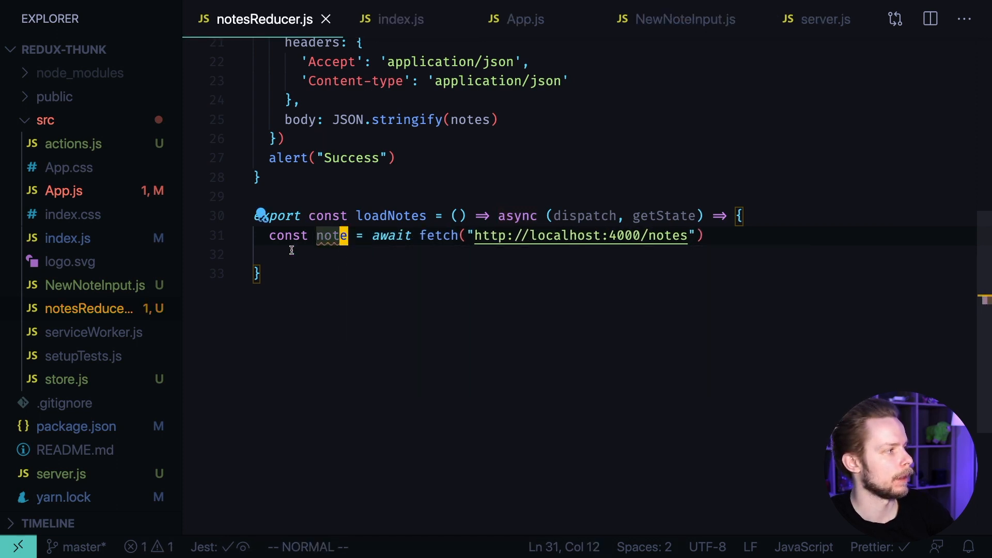
pyautogui.write('dispatch(')
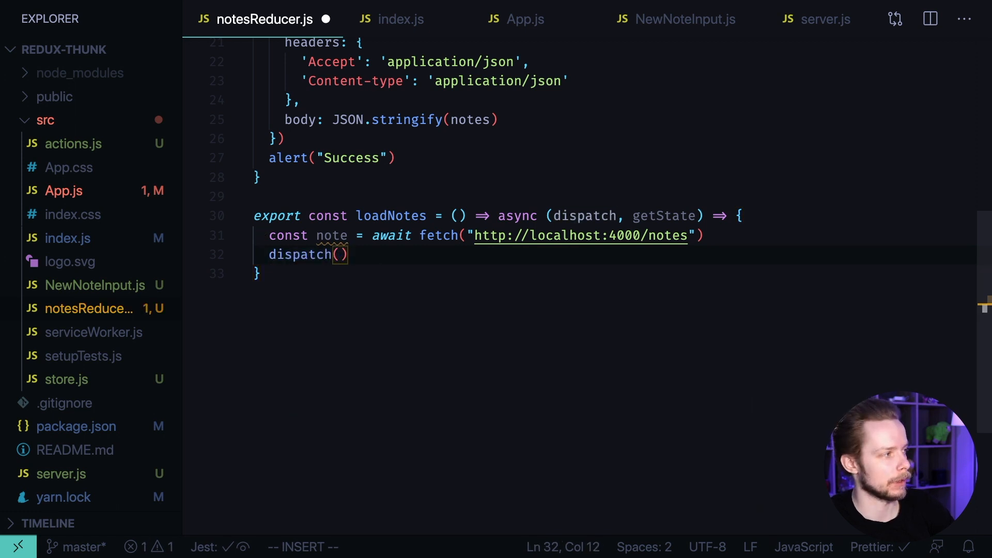
pyautogui.write('setNotes(notes')
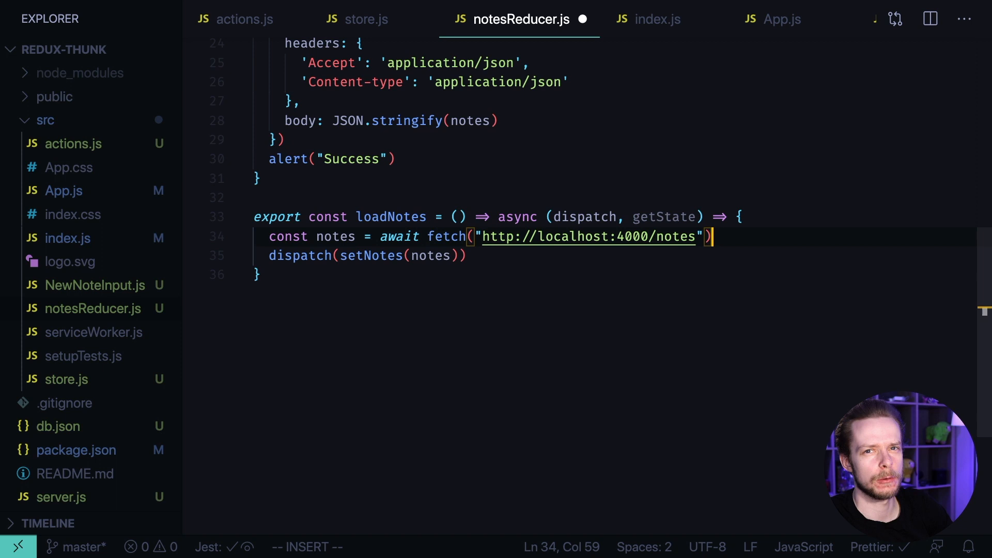
pyautogui.write('.')
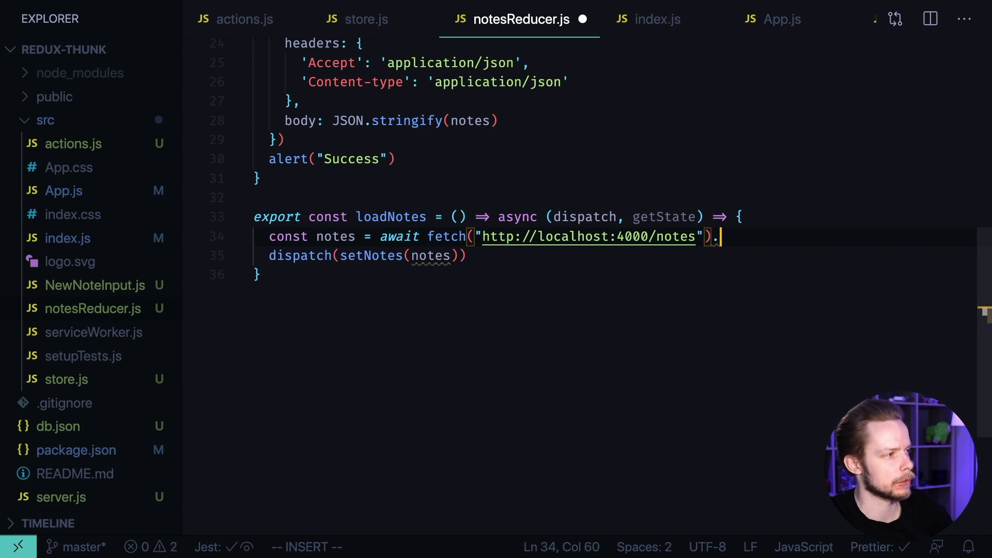
pyautogui.write('then')
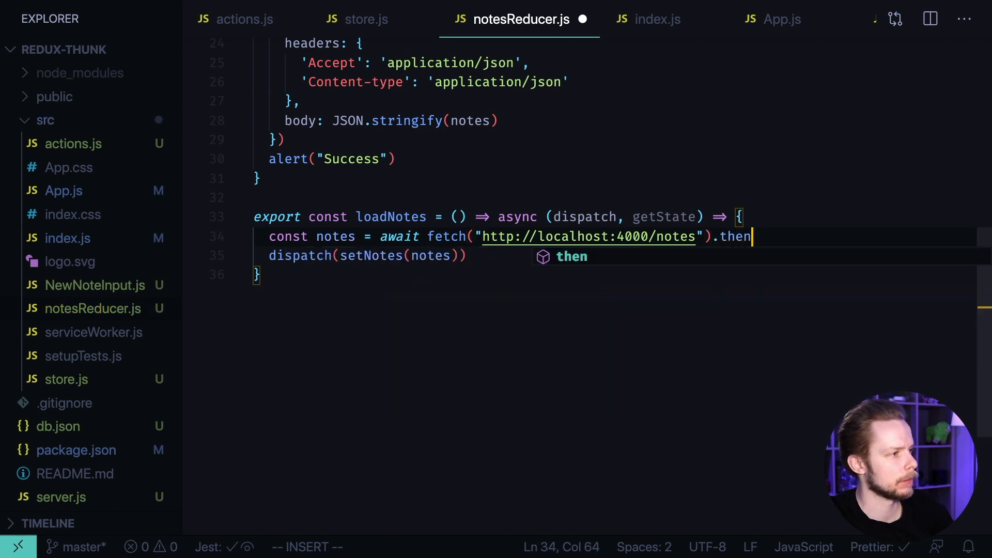
pyautogui.write('(res => r')
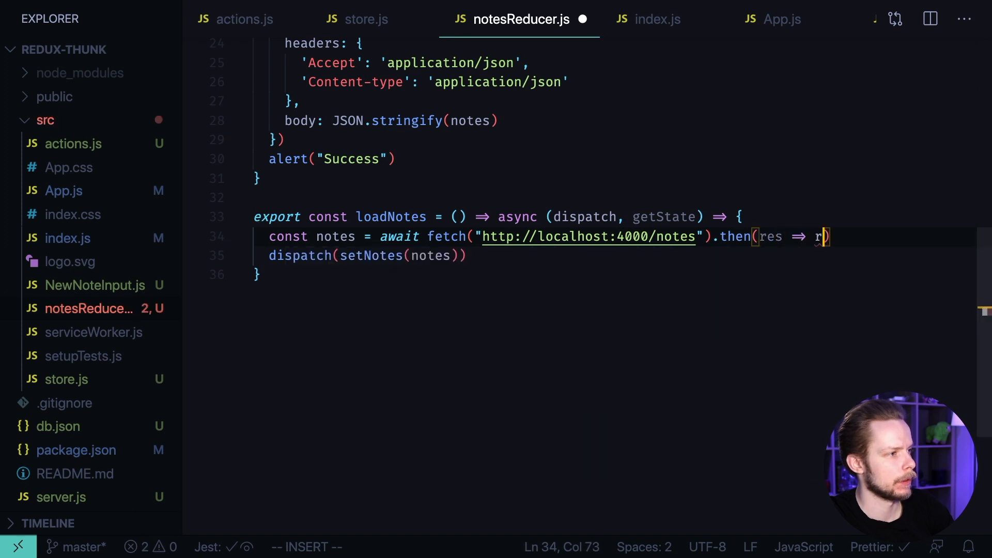
pyautogui.write('es.json()')
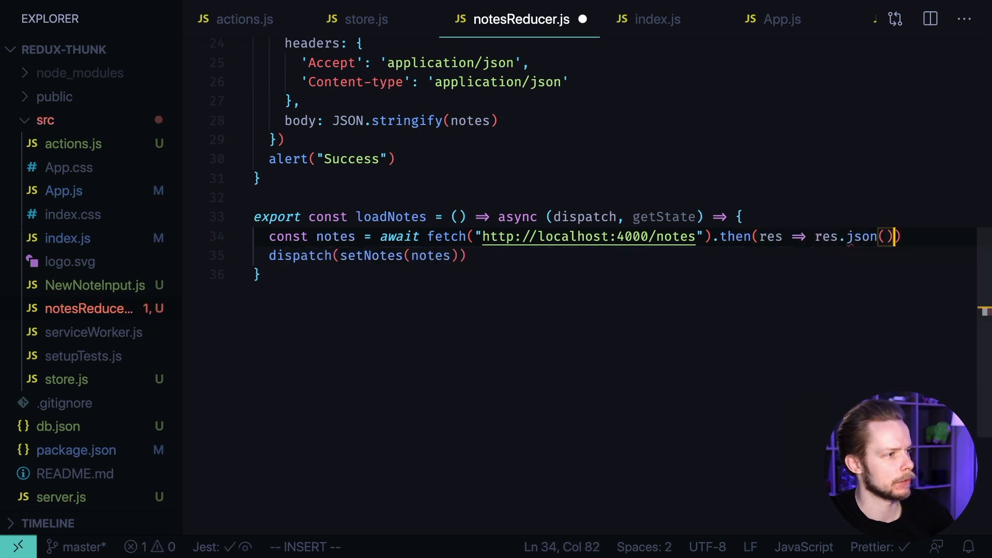
pyautogui.click(244, 19)
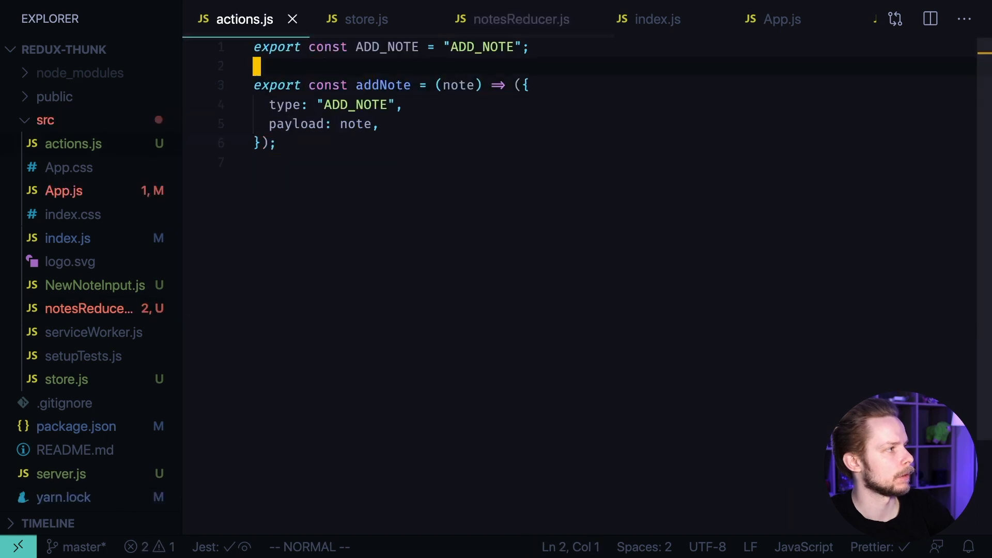
# - Export a SET_NOTES constant and a setNotes action creator using it in actions.js
pyautogui.write('export const SET_N = "ADD_NOTE";')
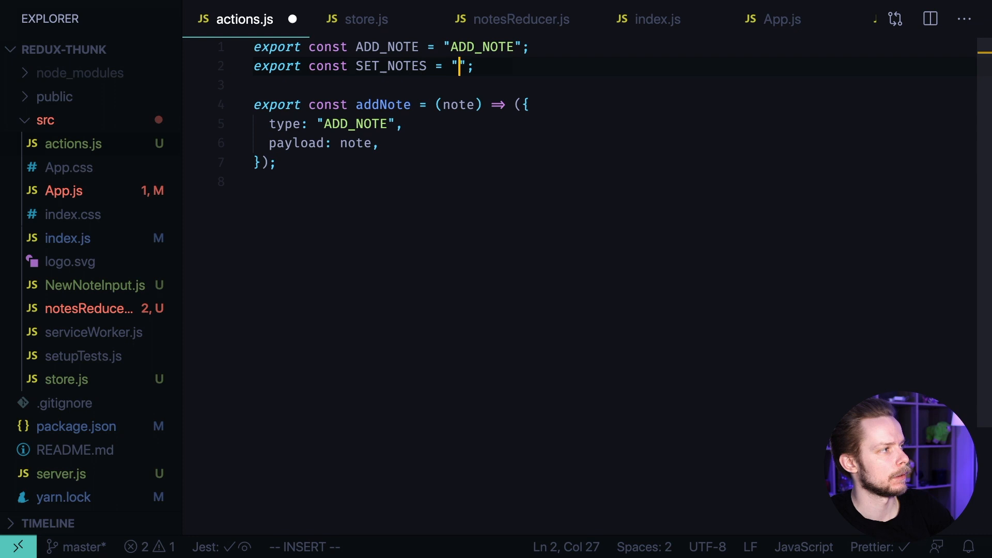
pyautogui.write('SET_NOTES')
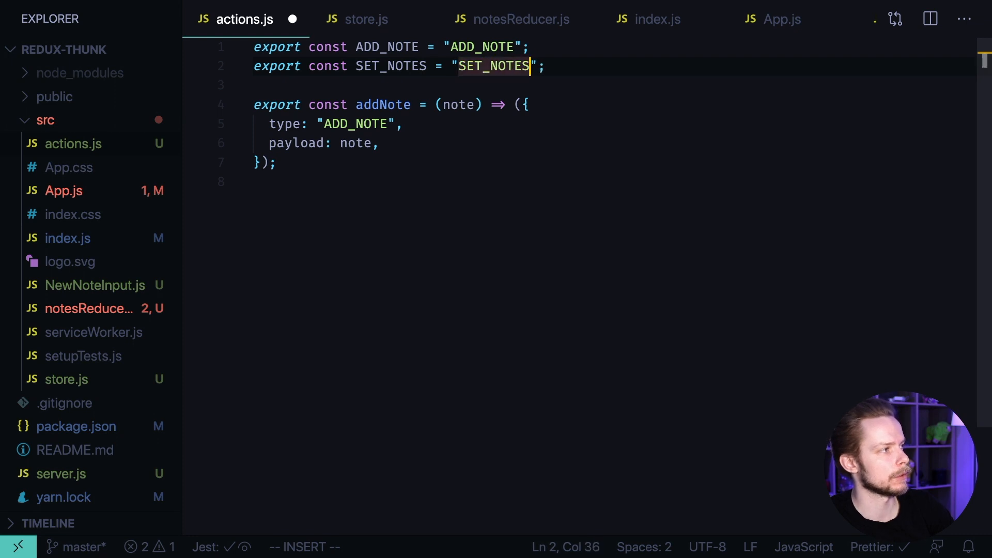
pyautogui.press('Escape')
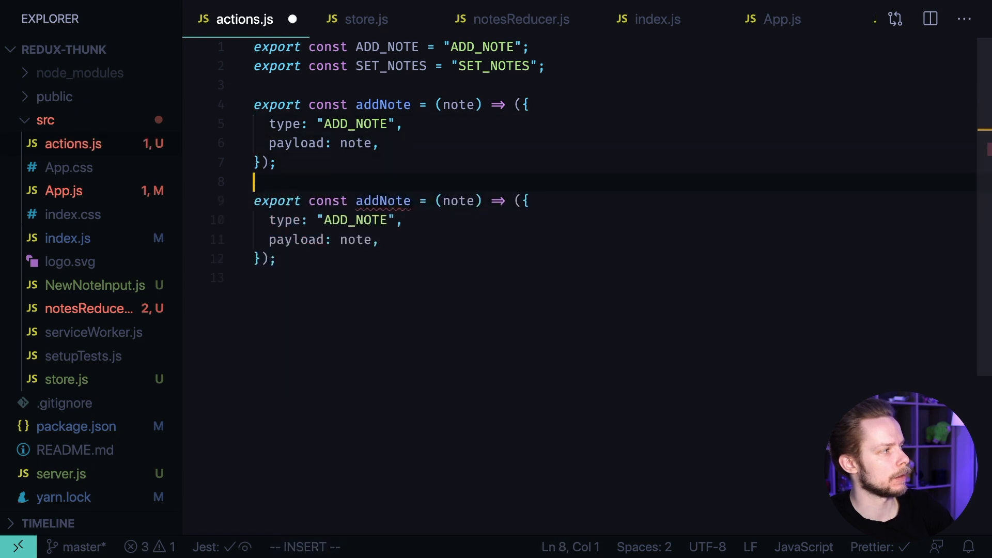
pyautogui.write('se')
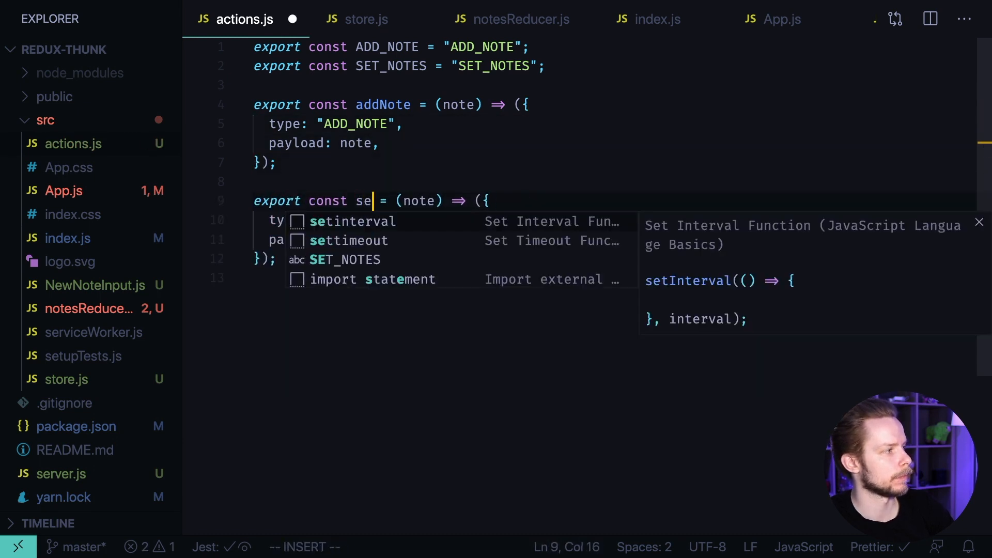
pyautogui.write('tNotes')
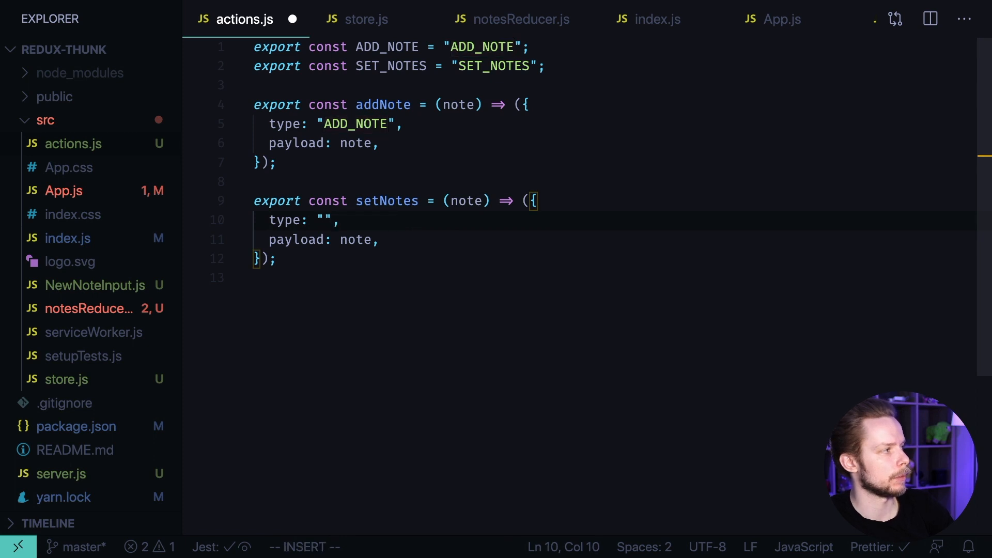
pyautogui.write('SET_NOT')
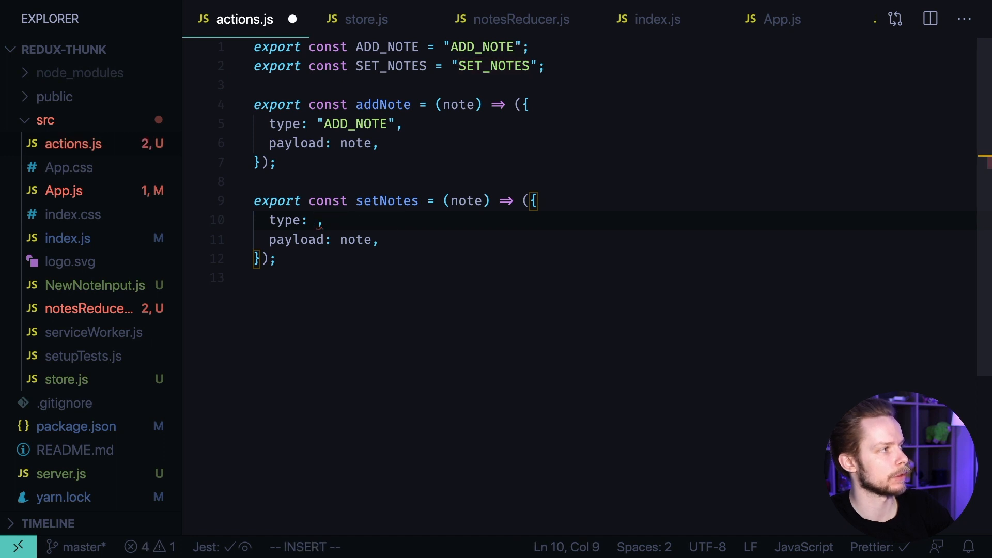
pyautogui.write('SET_NOTES')
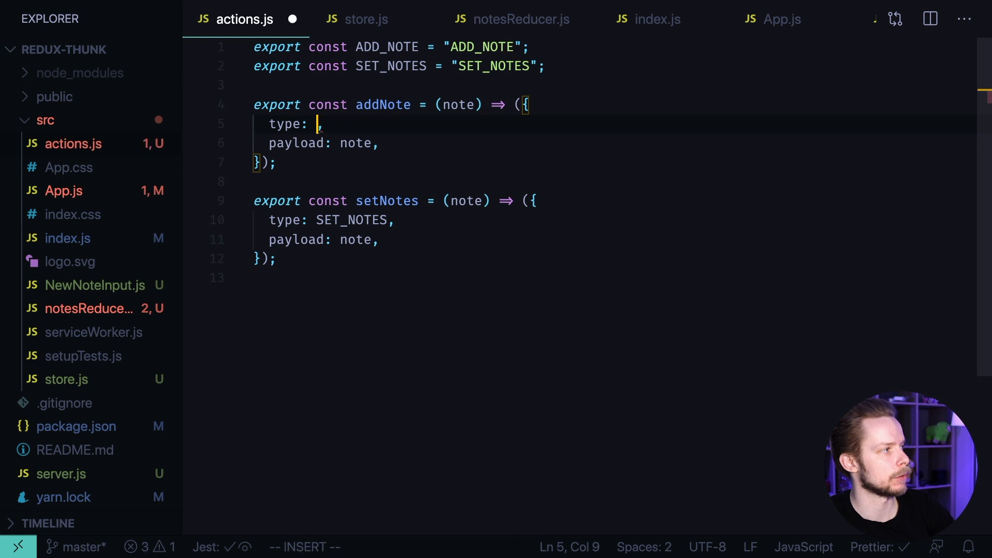
pyautogui.write('ADD_NOTE')
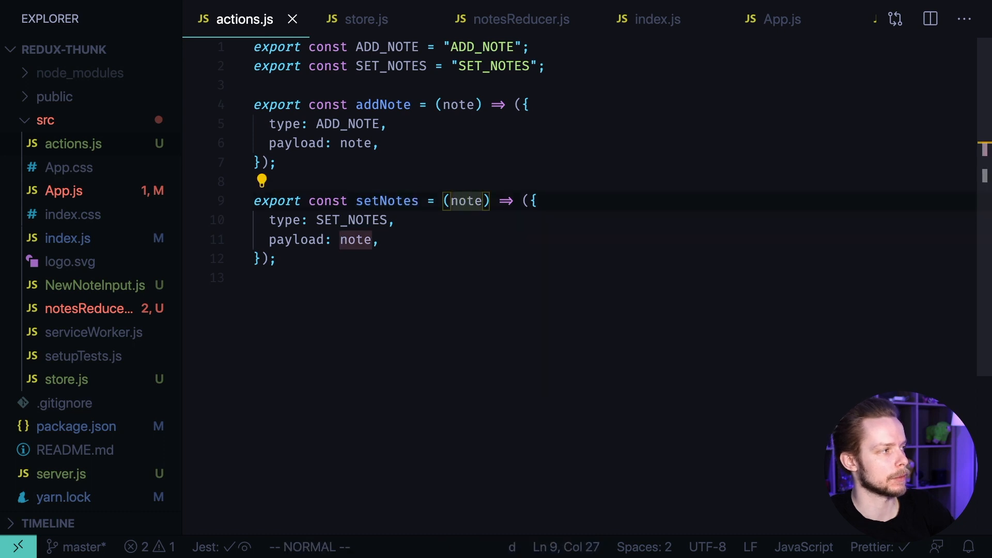
pyautogui.write('not')
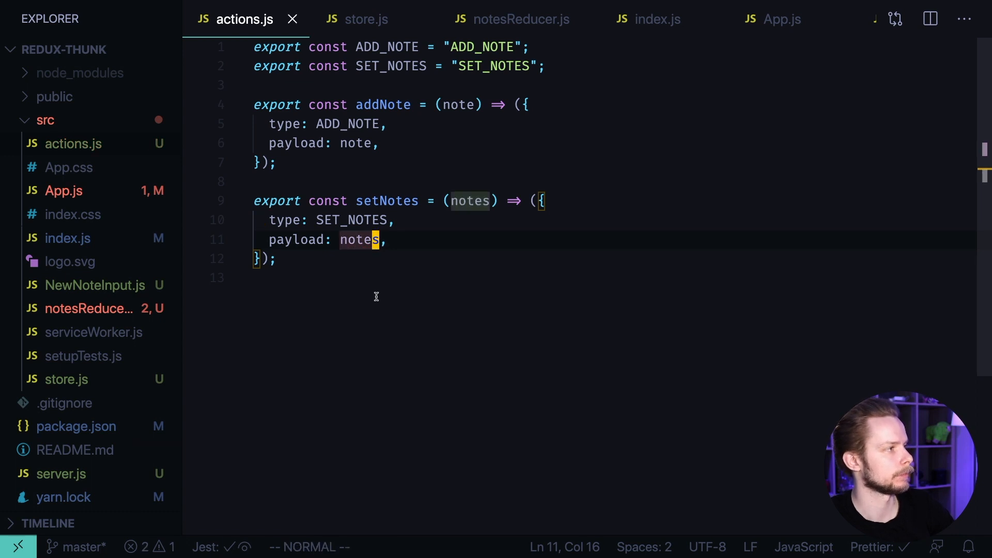
# - Add loadNotes to App.js's notesReducer import, then return to notesReducer.js
pyautogui.click(780, 19)
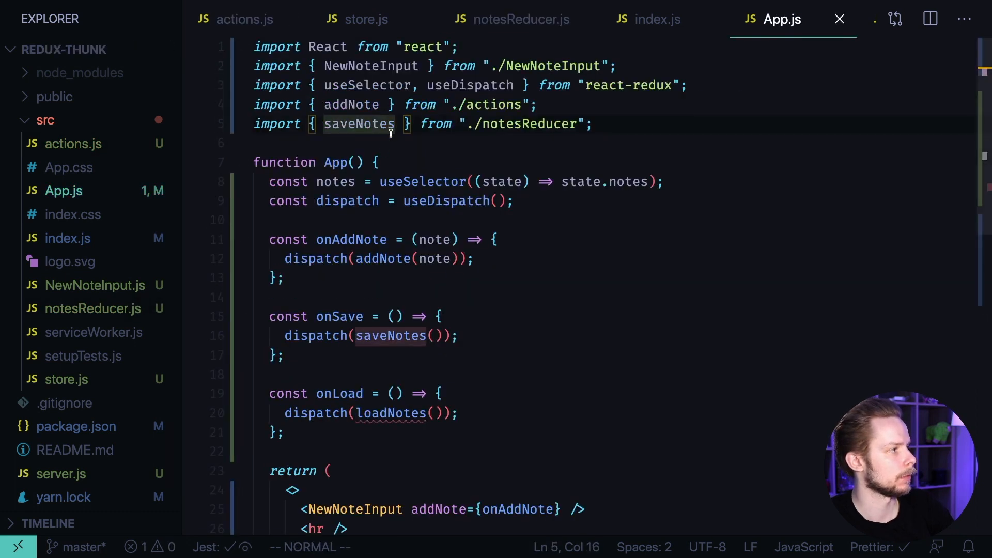
pyautogui.write('h')
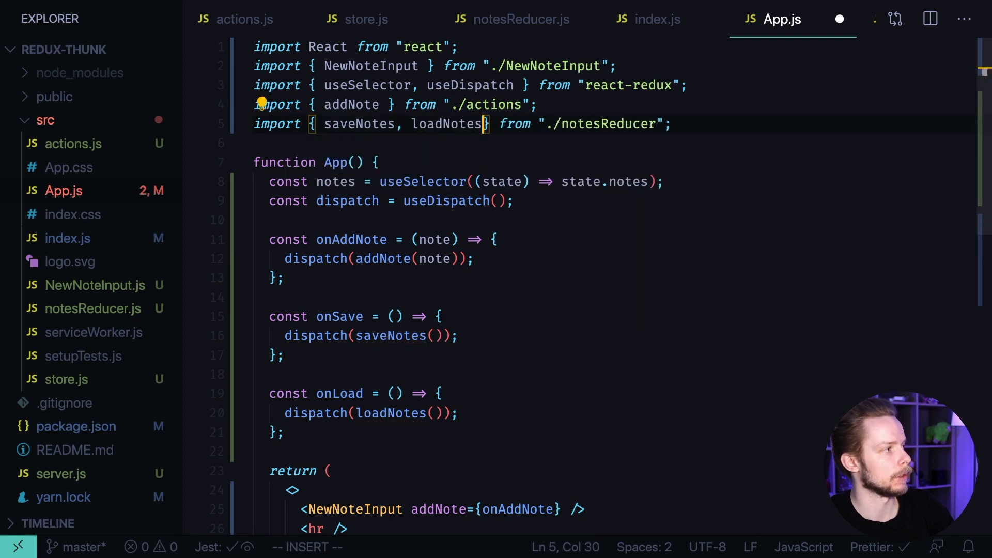
pyautogui.click(511, 19)
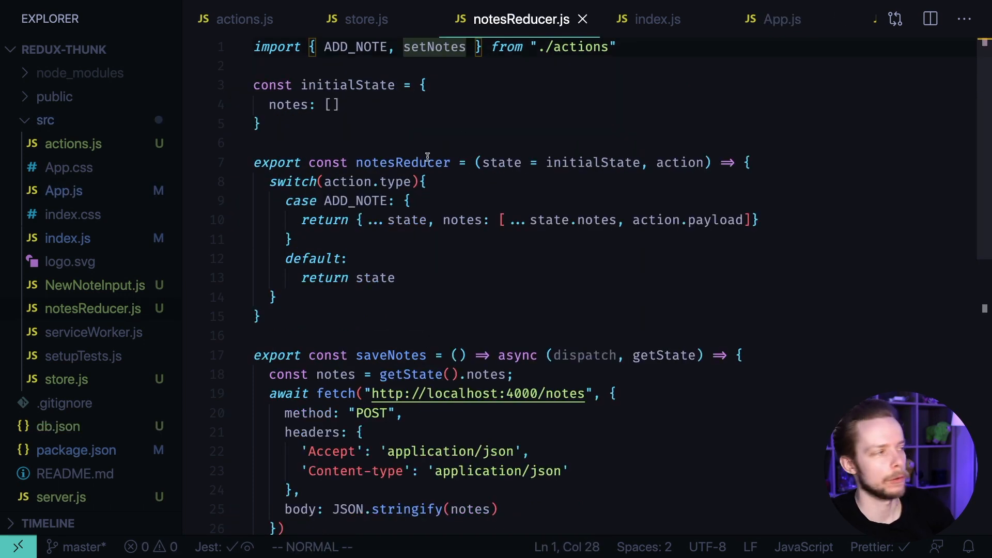
# - Add a SET_NOTES case returning {...state, notes: action.payload} to the reducer switch
pyautogui.write('case')
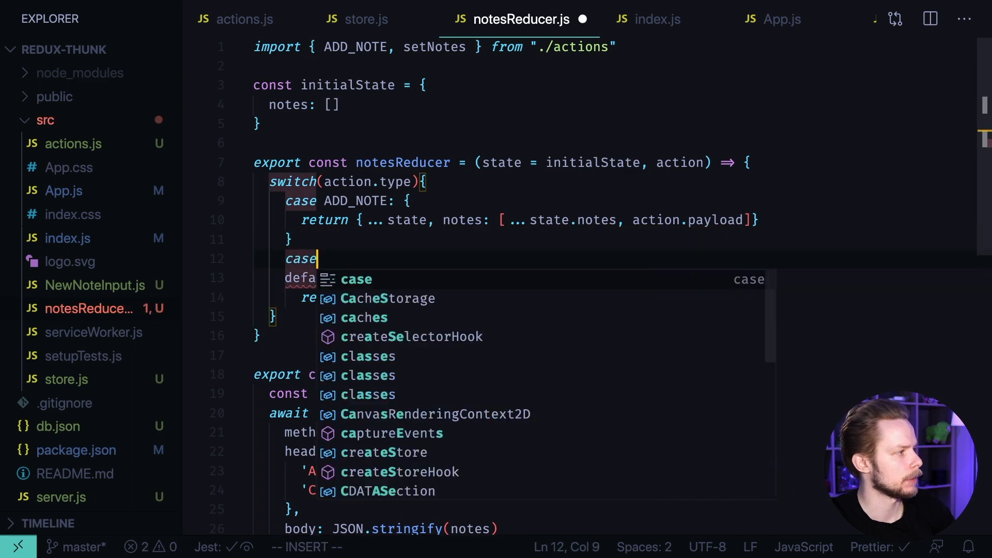
pyautogui.write('SET_NOTES')
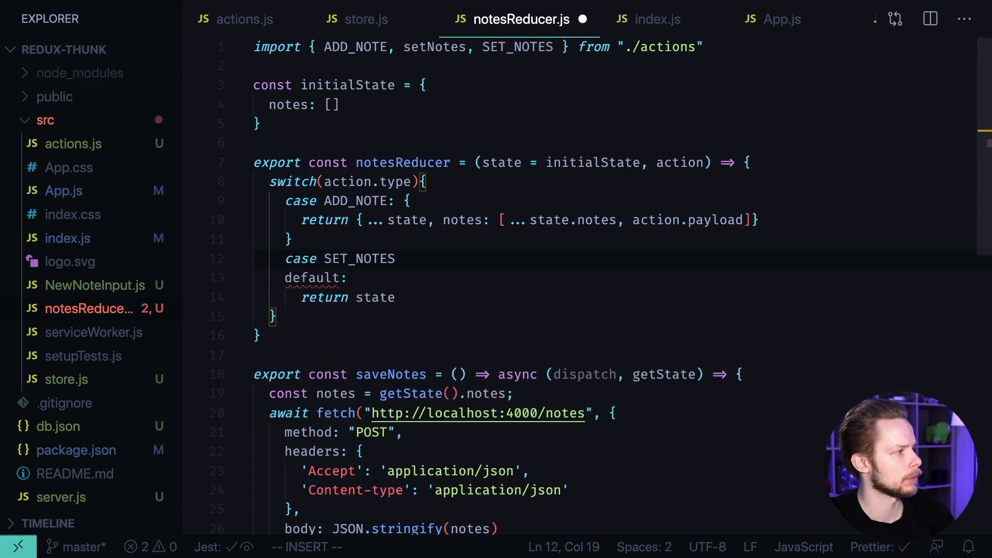
pyautogui.write('{')
pyautogui.write('return {..')
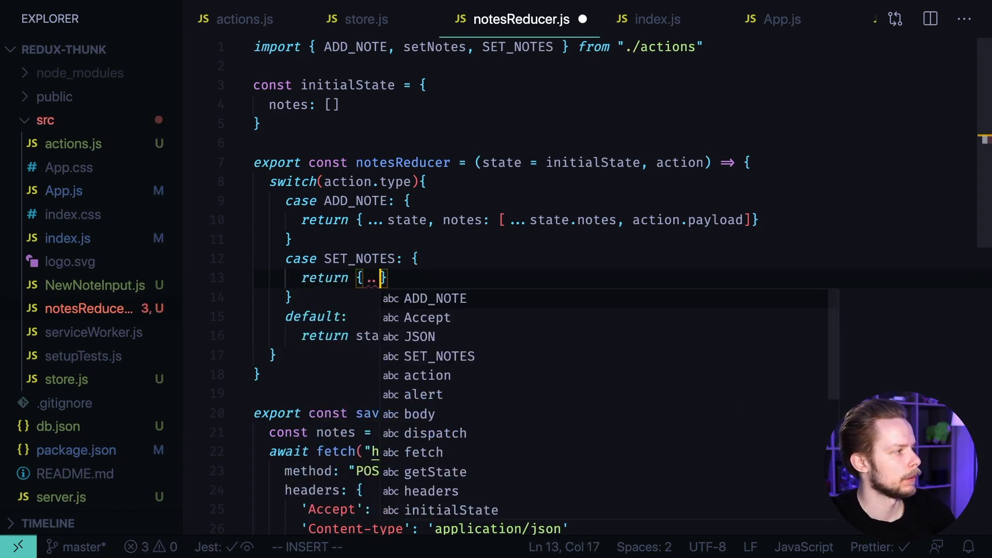
pyautogui.write('state, n')
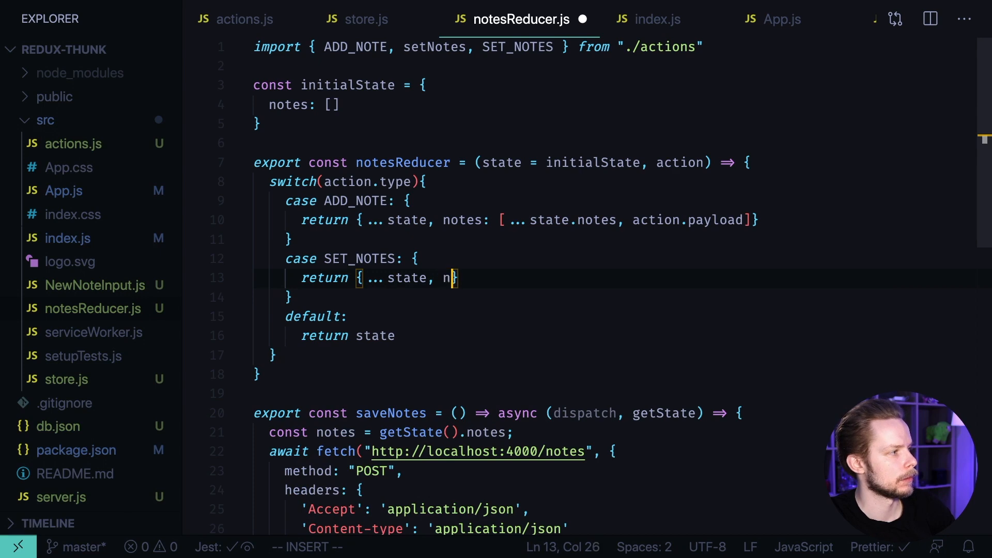
pyautogui.write('otes:')
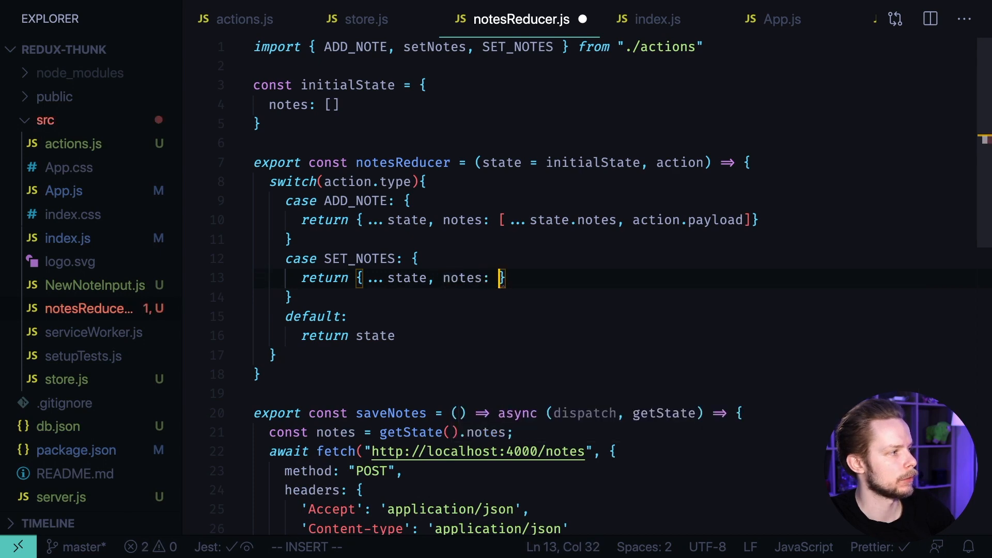
pyautogui.write('action.payload')
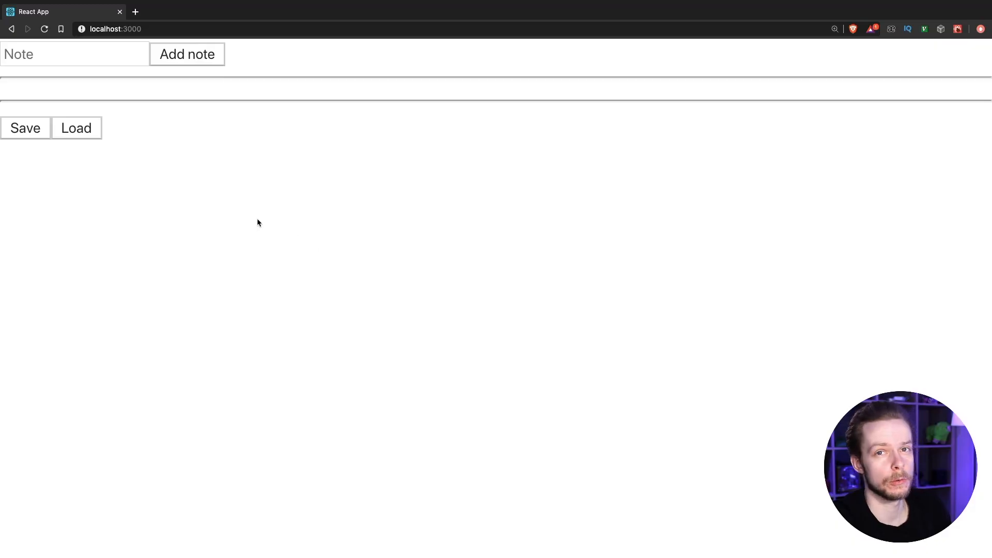
# - Add several notes to the list, including 'iaonshtiaoeshtn' and a numeric note
pyautogui.write('iaonshtiaoeshtn')
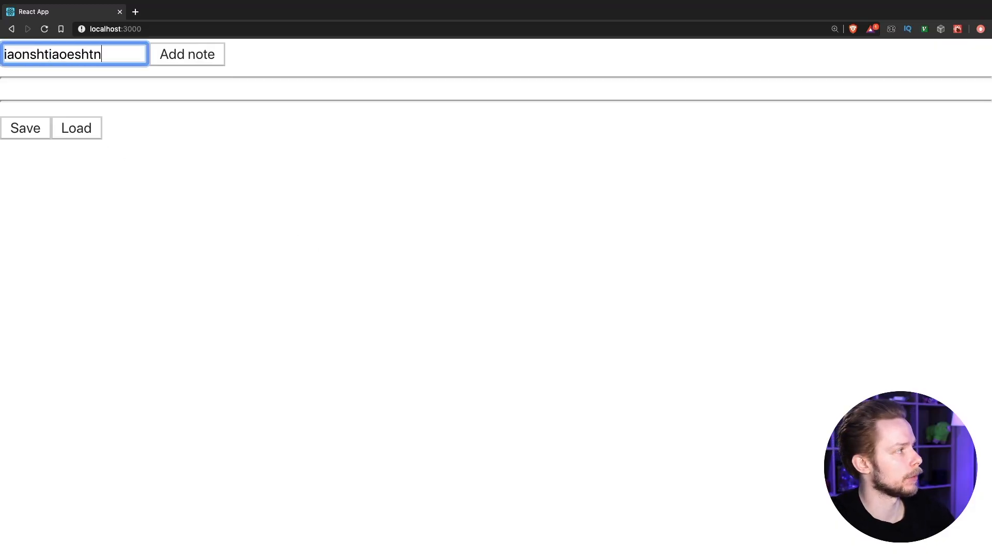
pyautogui.click(187, 54)
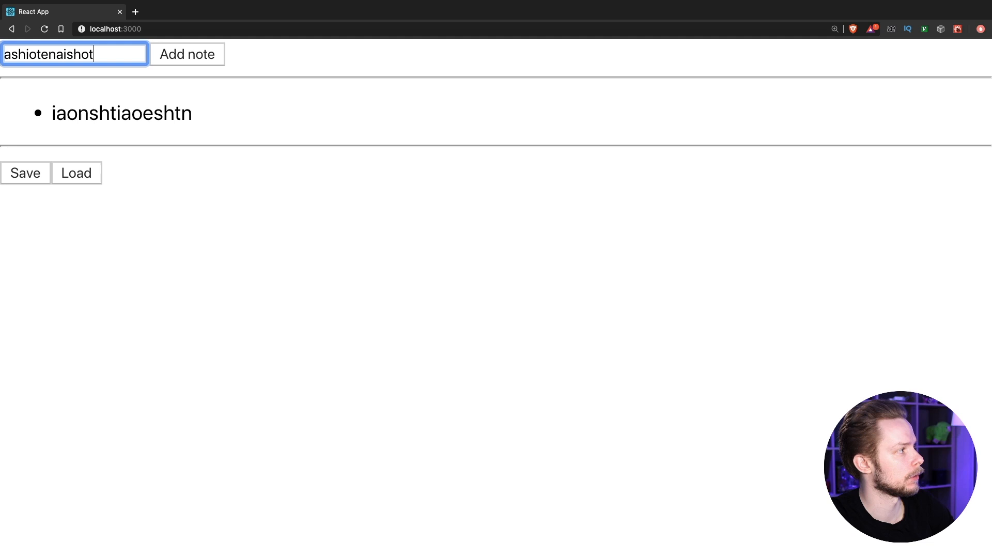
pyautogui.click(187, 54)
pyautogui.write('123')
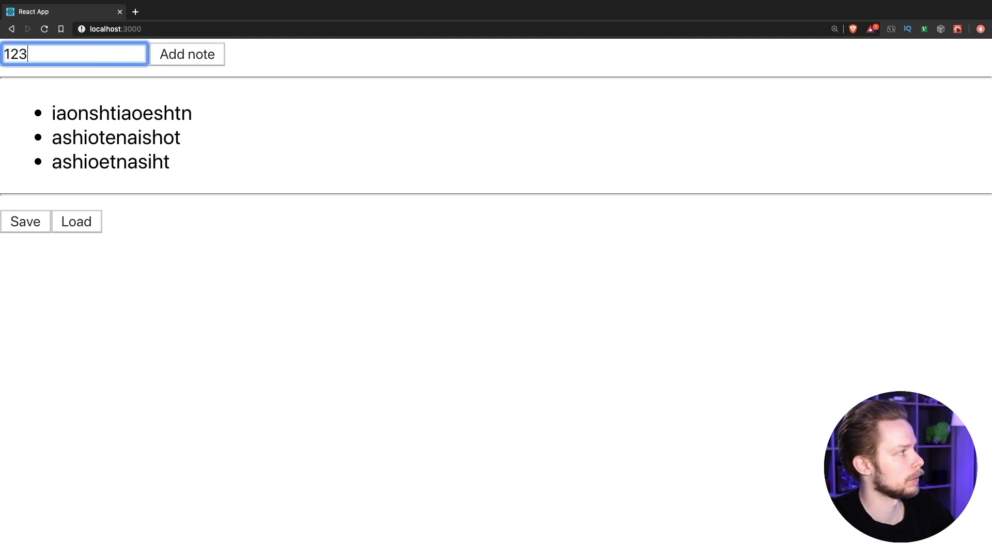
pyautogui.click(187, 53)
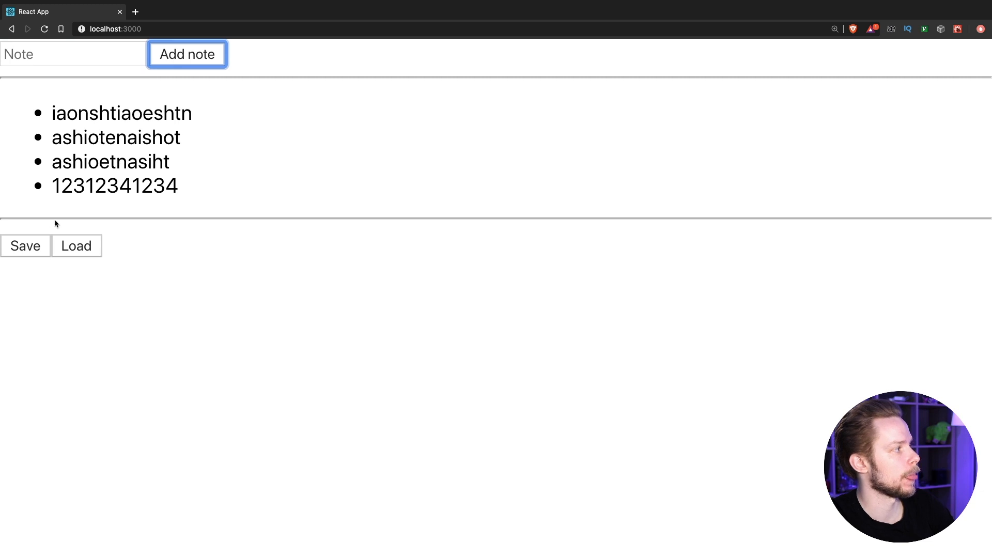
# - Save the notes to the server, dismiss the Success alert, and load them back
pyautogui.click(26, 246)
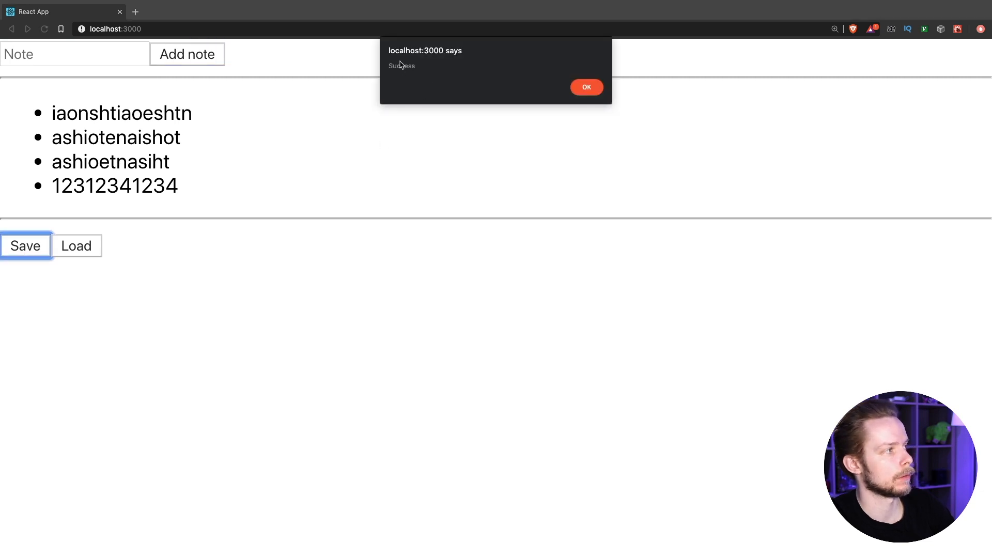
pyautogui.click(584, 87)
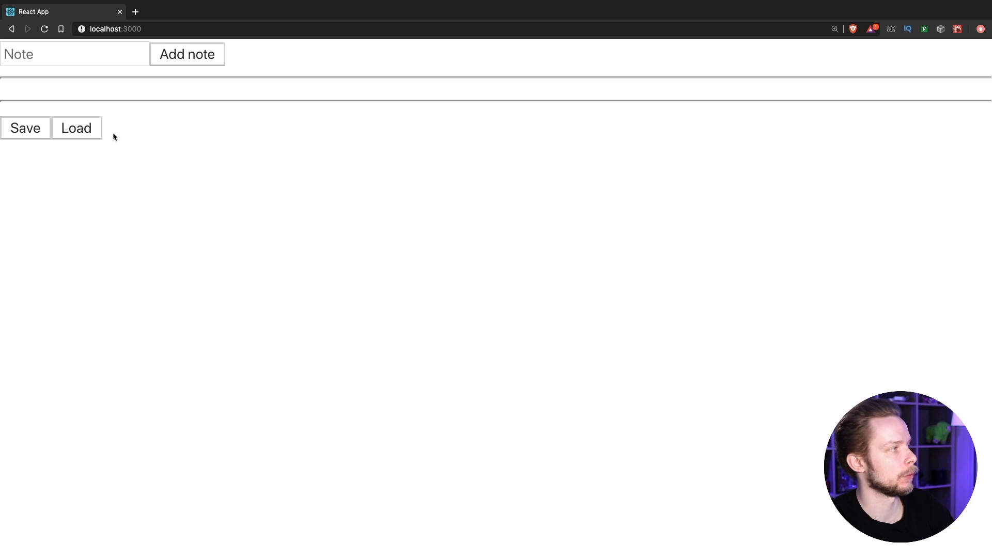
pyautogui.click(76, 127)
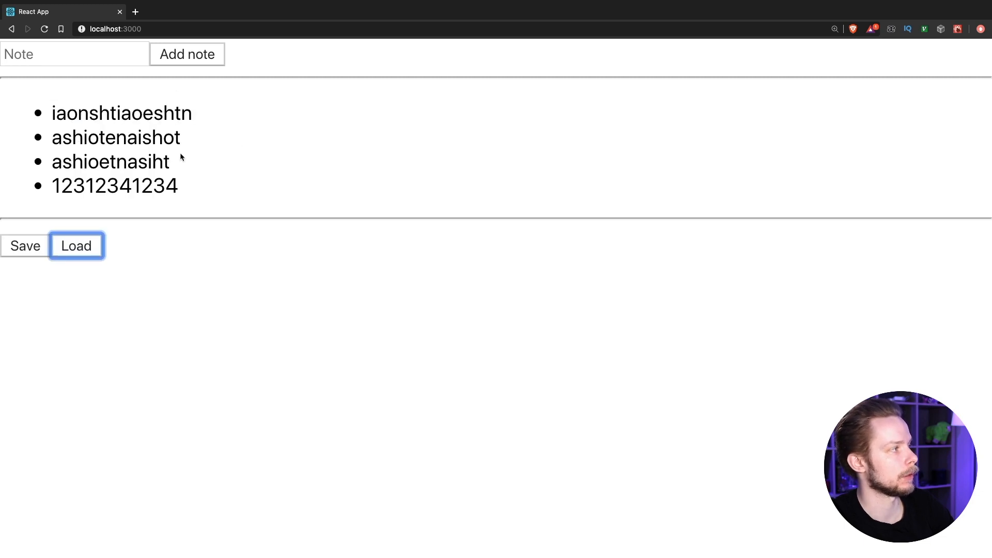